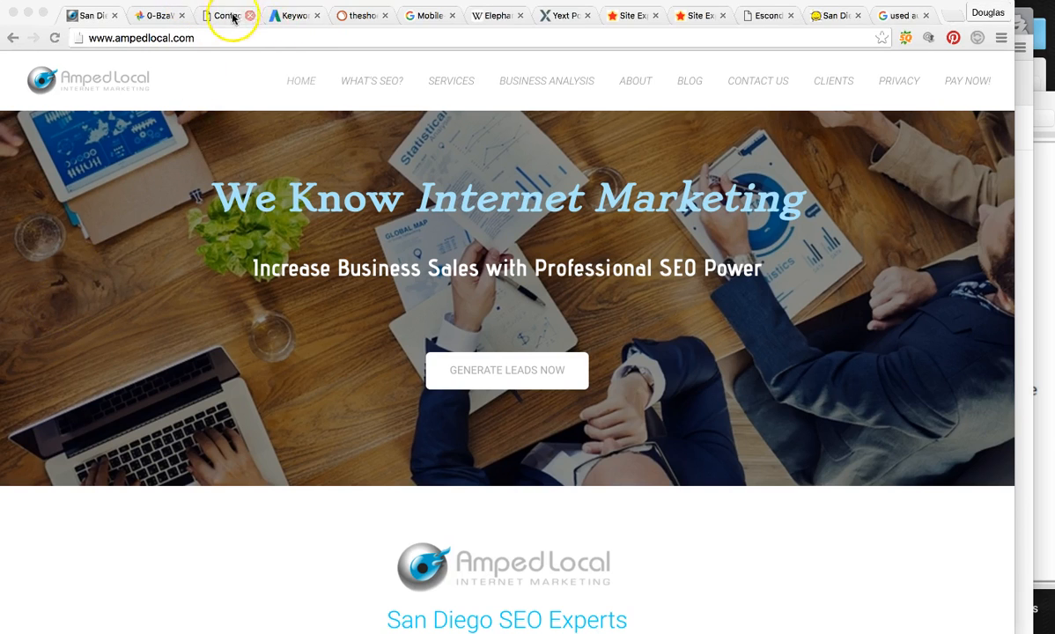
# - Switch to the incognito window showing Google's 'Lethbridge shoe store' results with the local map
pyautogui.click(228, 16)
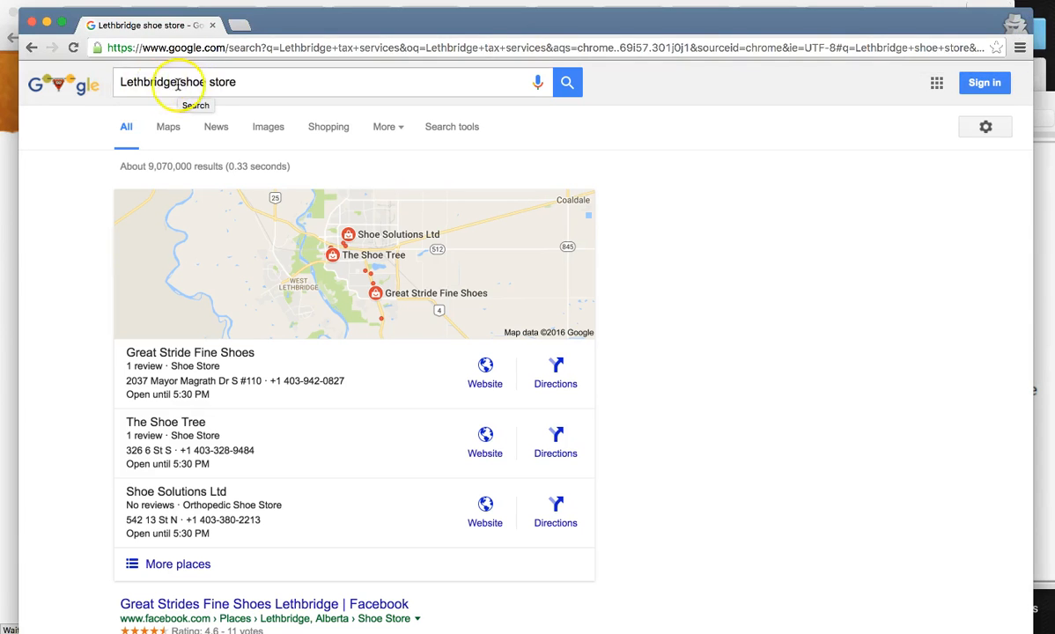
# - Show Keyword Planner ideas for 'shoe store' in Lethbridge: 10 monthly searches, medium competition
pyautogui.click(191, 82)
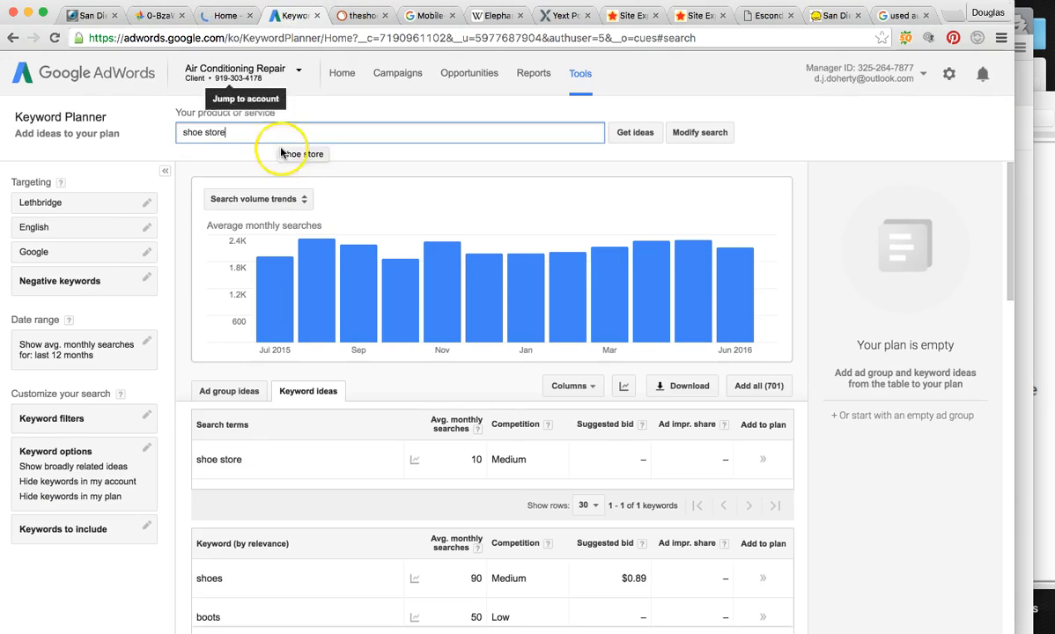
pyautogui.moveTo(295, 297)
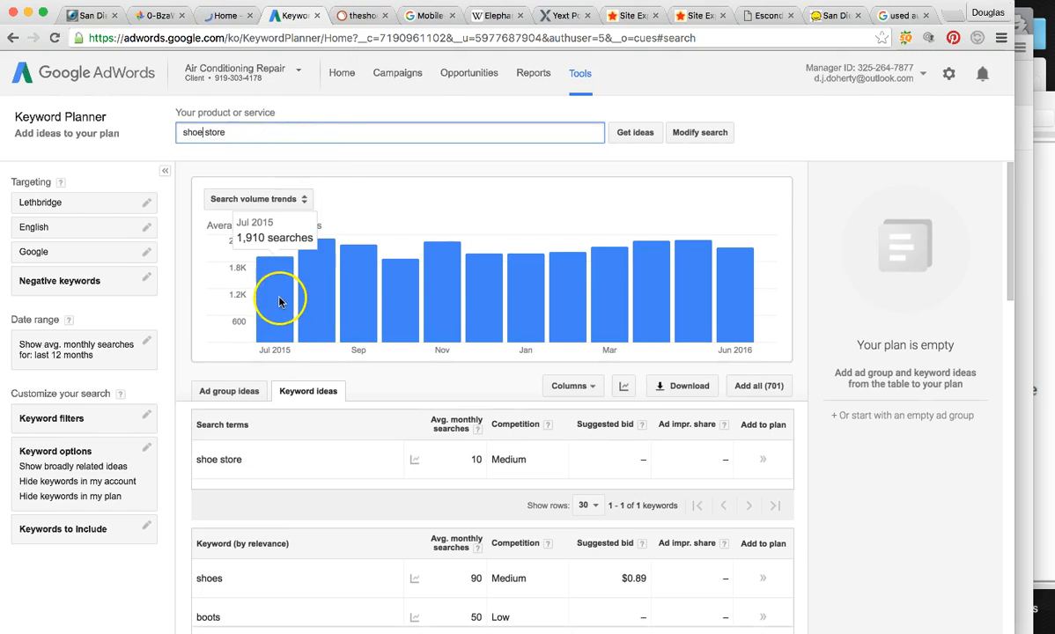
pyautogui.moveTo(698, 278)
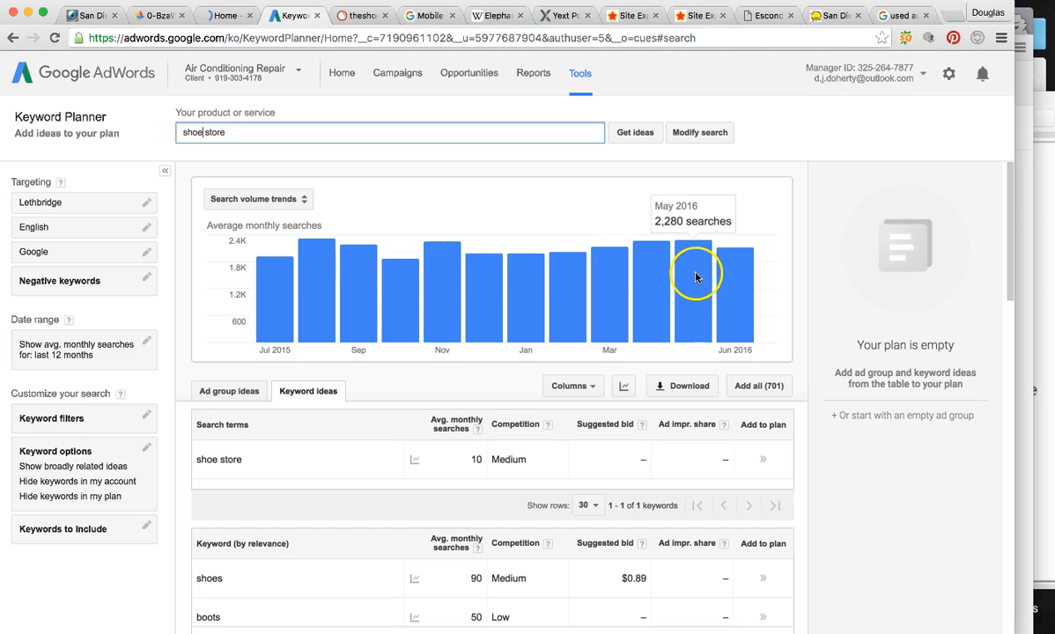
pyautogui.moveTo(315, 335)
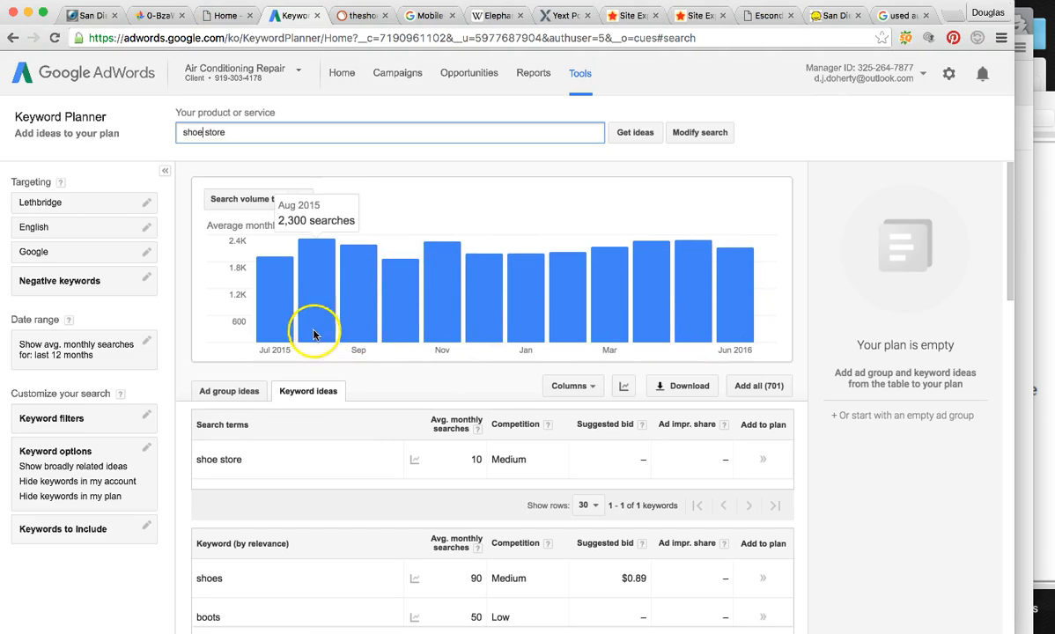
pyautogui.moveTo(278, 282)
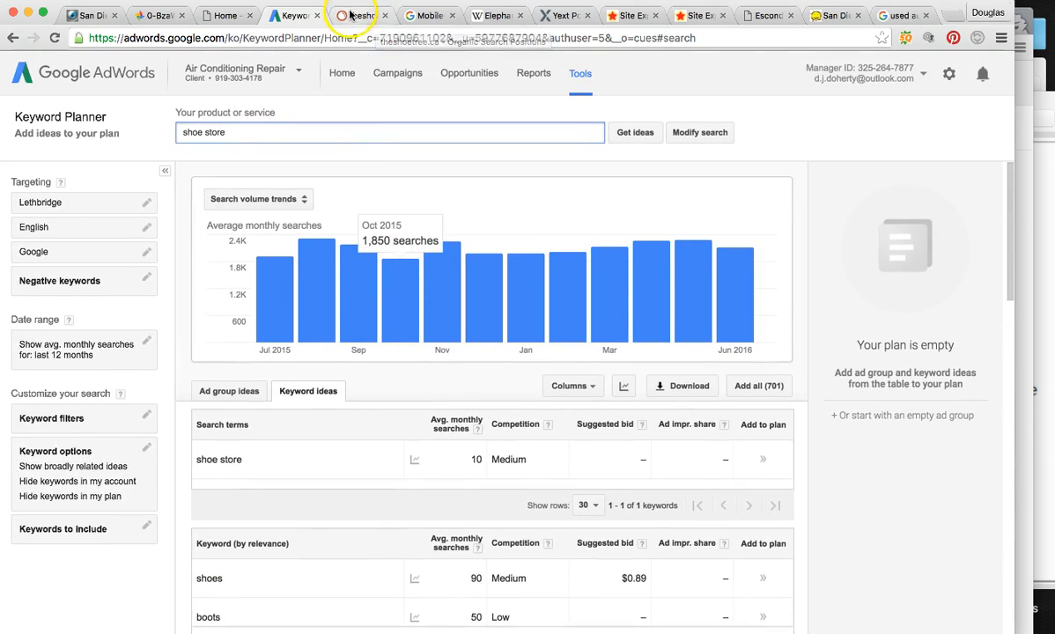
# - Show SEMrush organic research for theshoetree.ca: 7 keywords, zero traffic, $0 cost
pyautogui.click(350, 15)
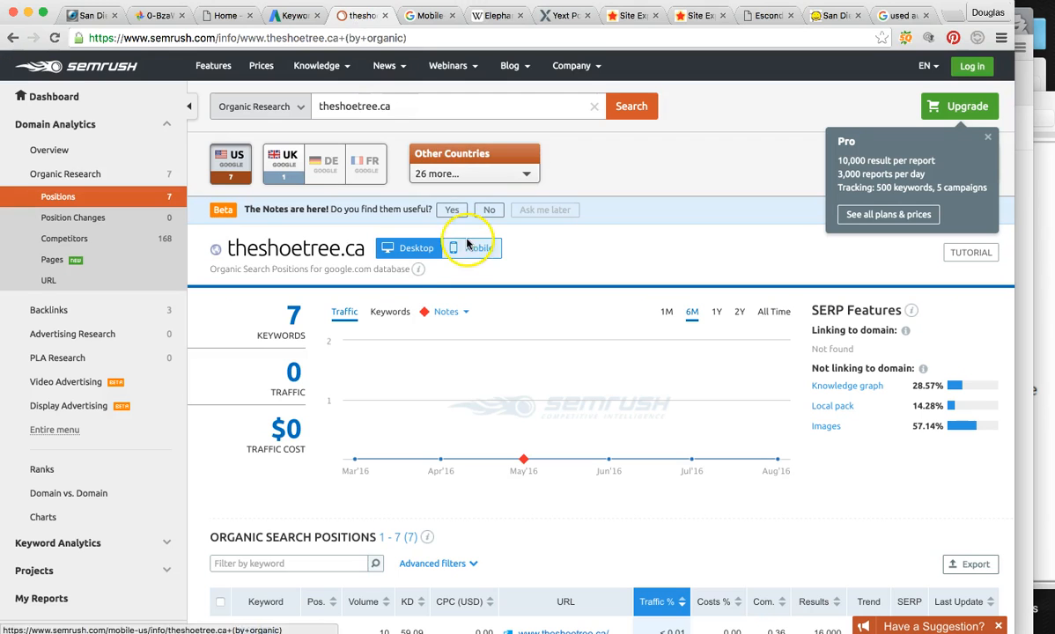
pyautogui.moveTo(295, 373)
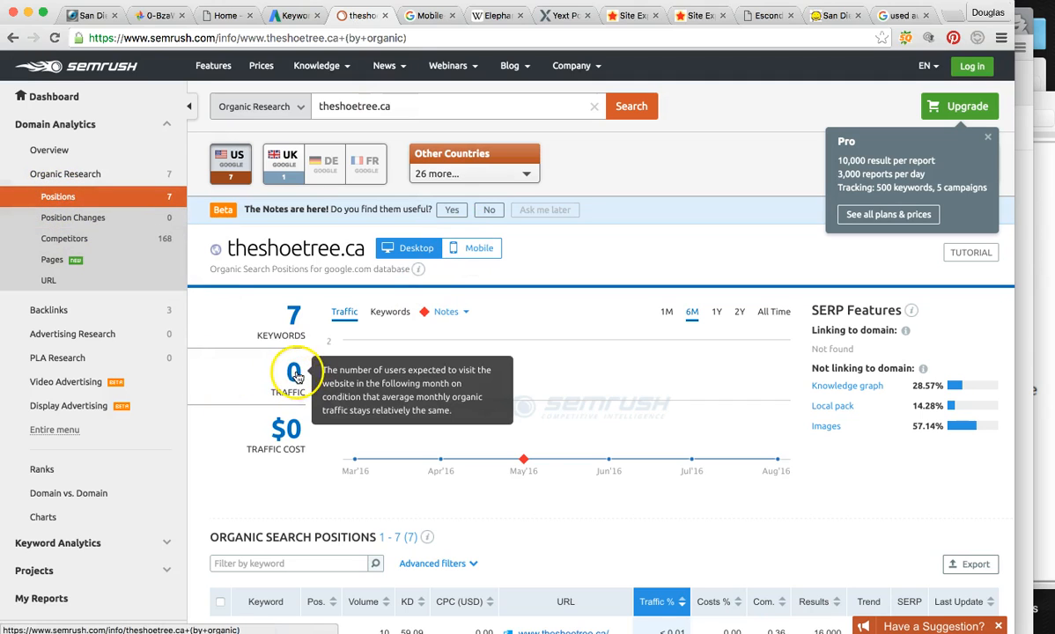
pyautogui.moveTo(377, 397)
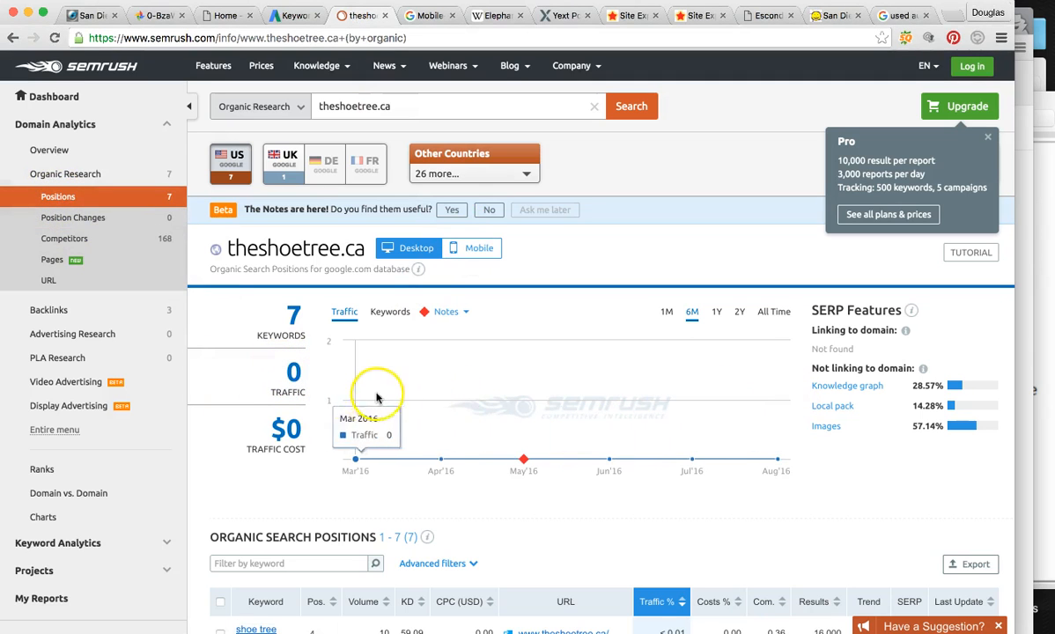
pyautogui.moveTo(784, 401)
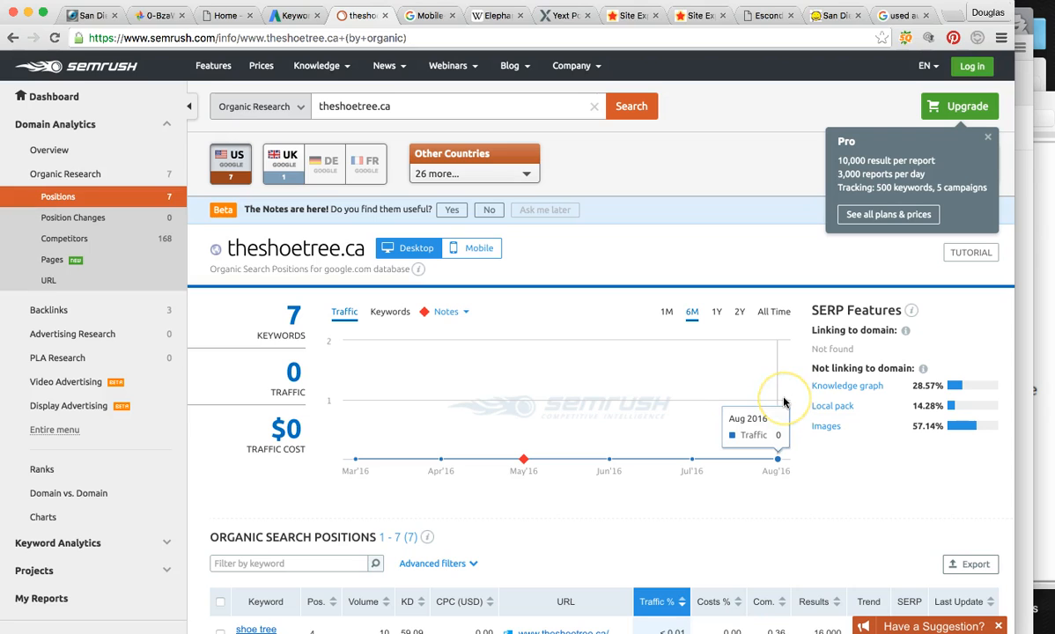
pyautogui.moveTo(783, 400)
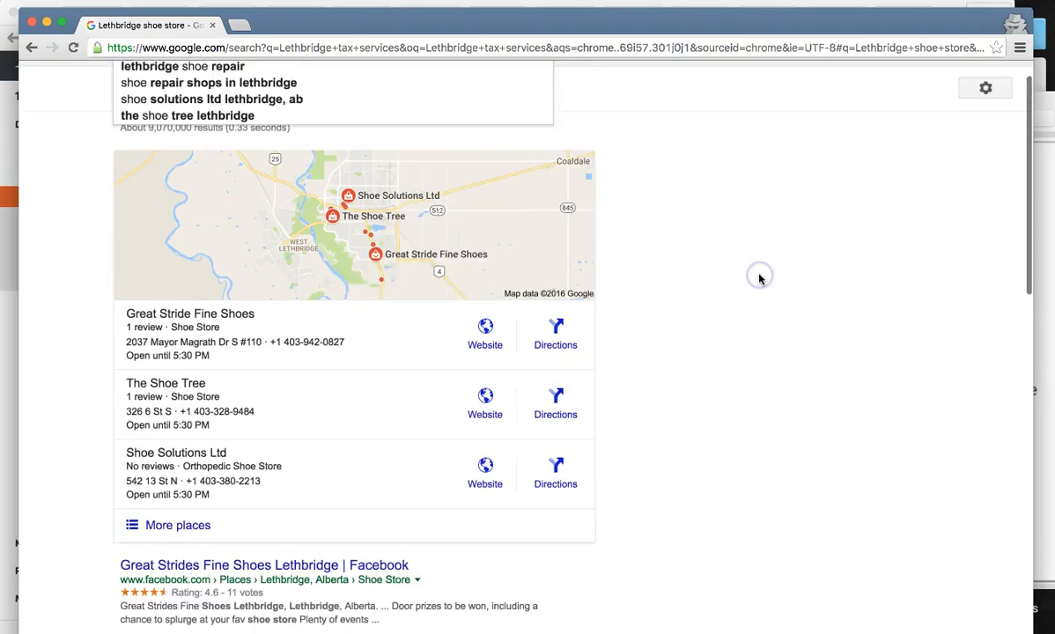
pyautogui.scroll(-3)
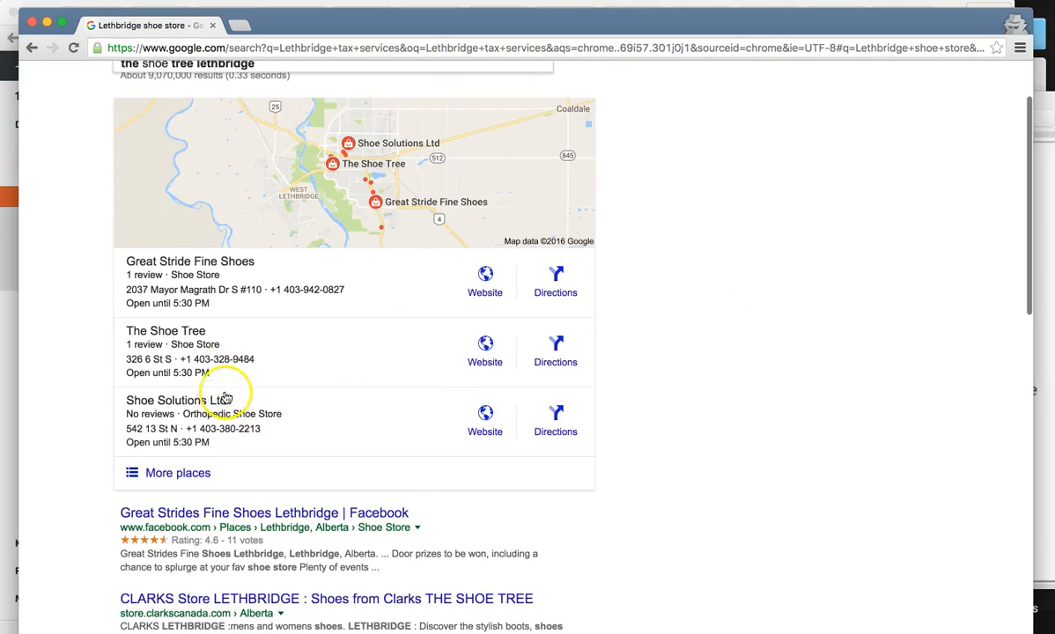
pyautogui.moveTo(402, 349)
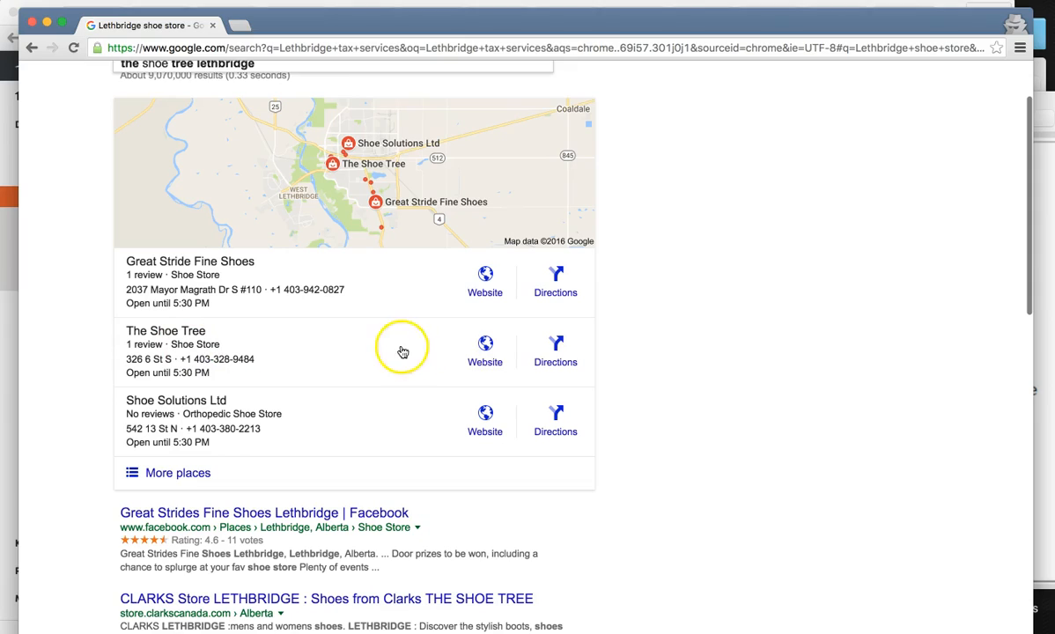
pyautogui.scroll(-3)
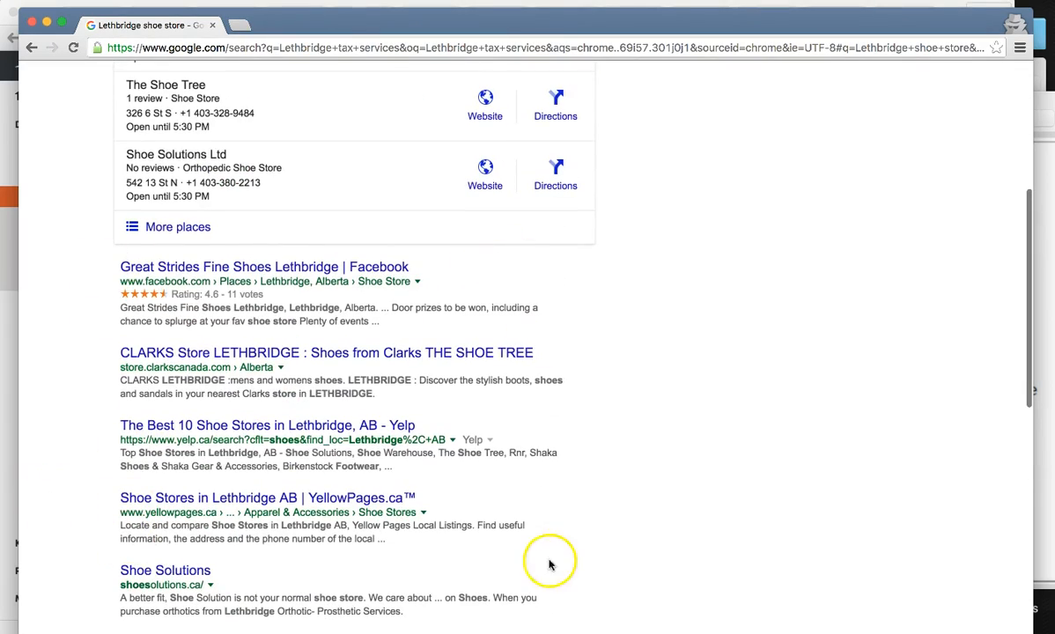
pyautogui.scroll(-3)
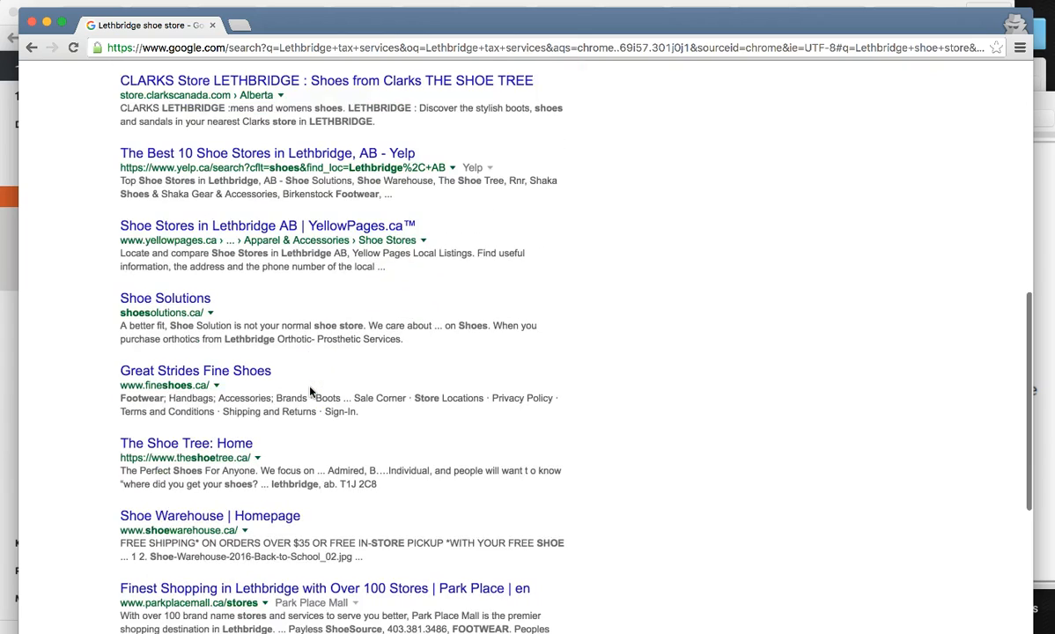
pyautogui.scroll(-3)
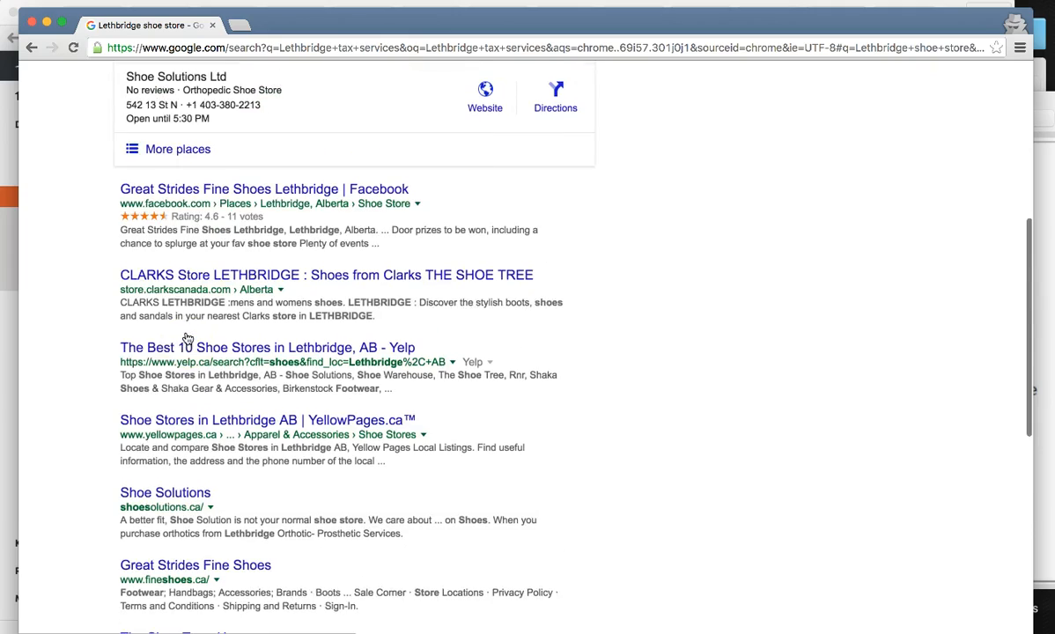
pyautogui.click(165, 492)
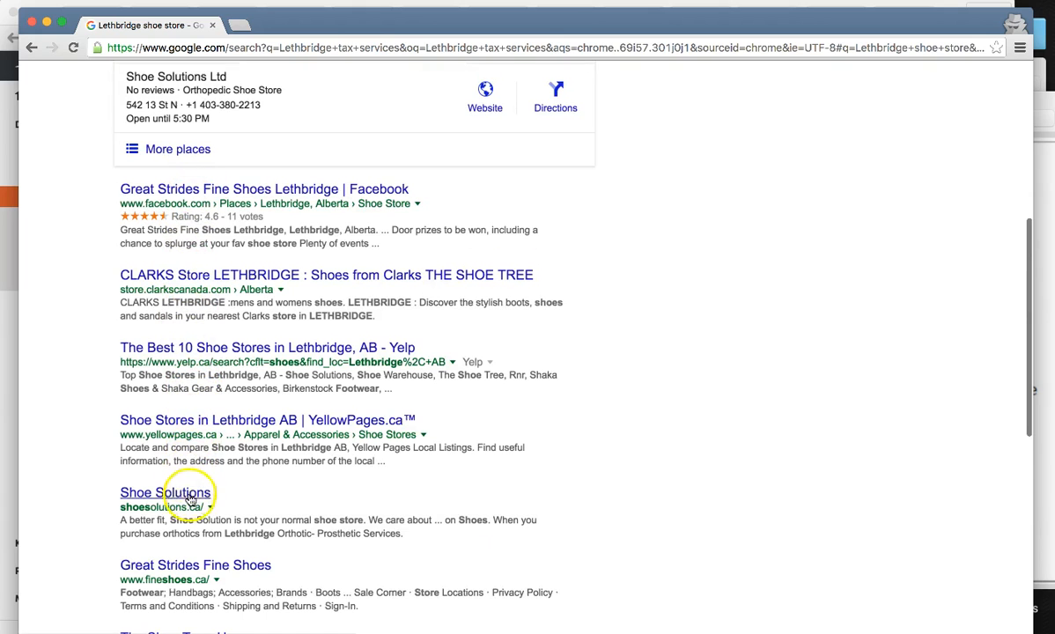
pyautogui.scroll(-3)
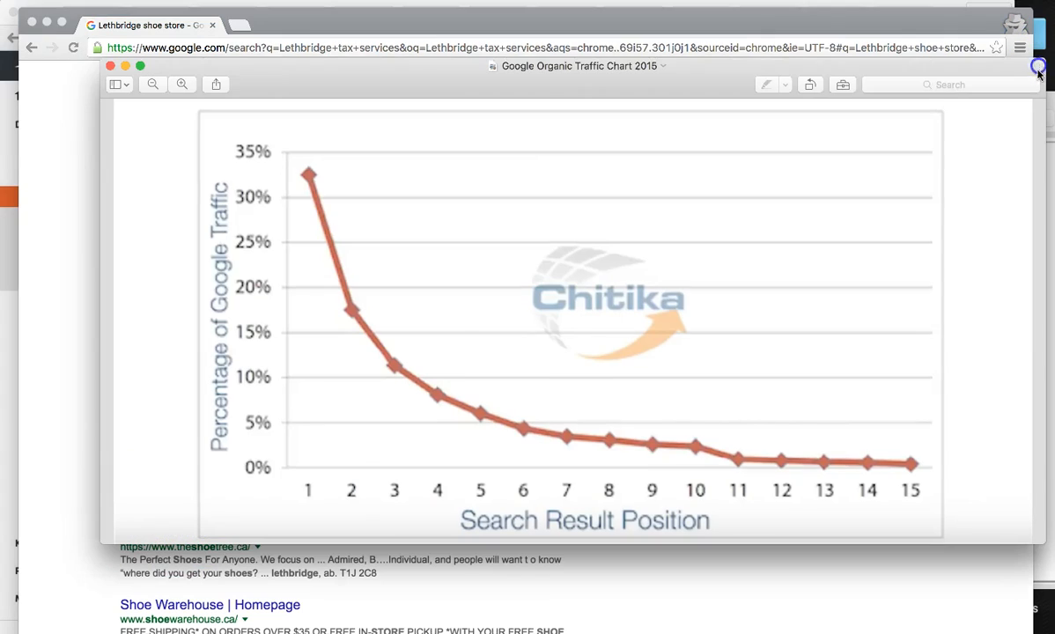
pyautogui.moveTo(552, 443)
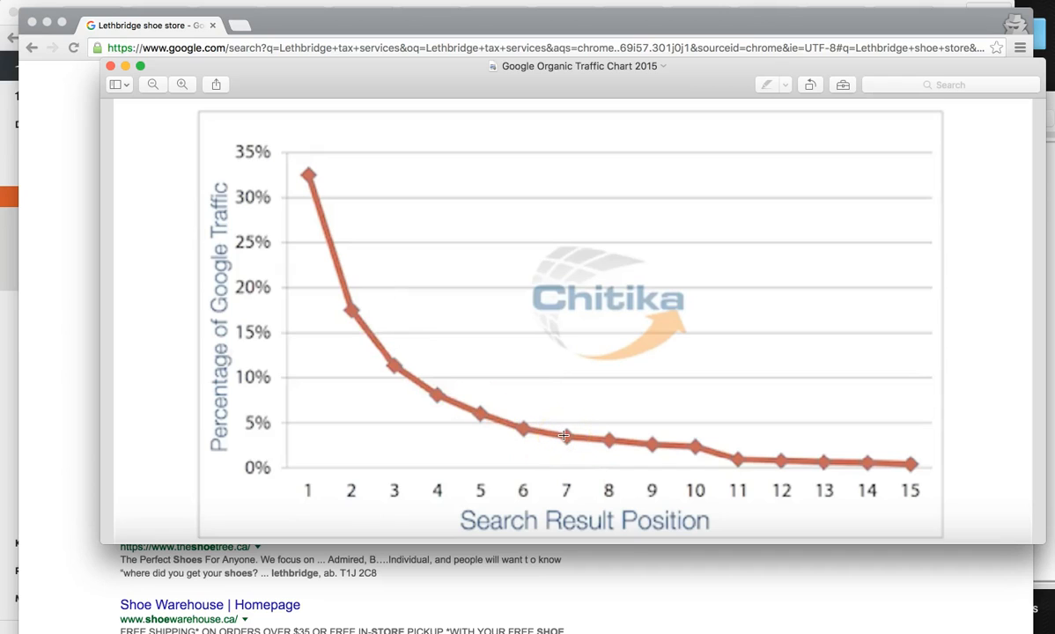
pyautogui.moveTo(561, 430)
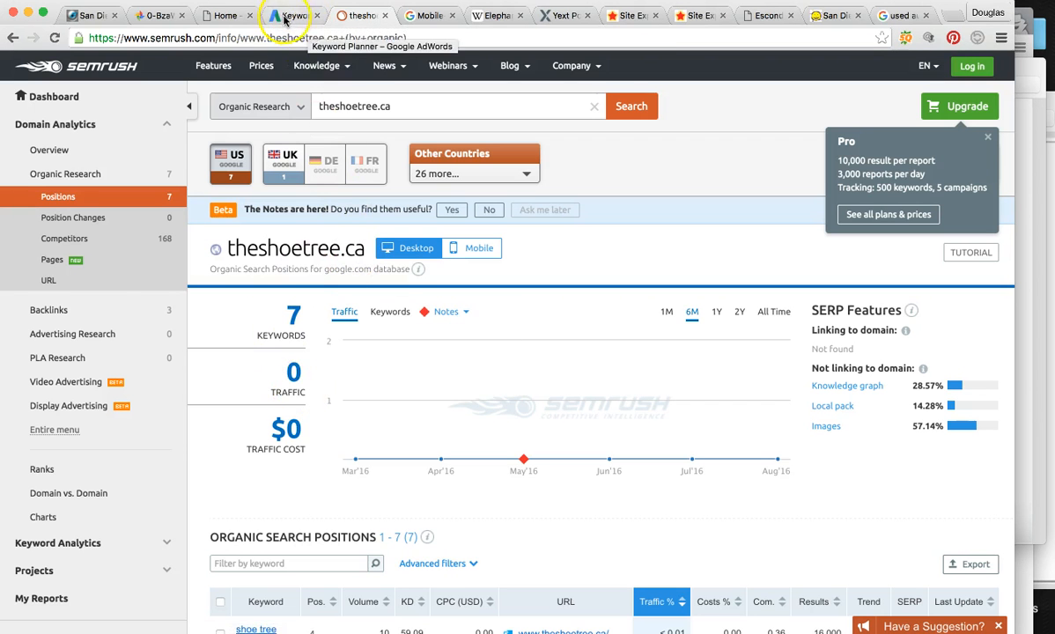
# - Revisit the Keyword Planner results, then view theshoetree.ca's mobile-friendly test result
pyautogui.click(285, 15)
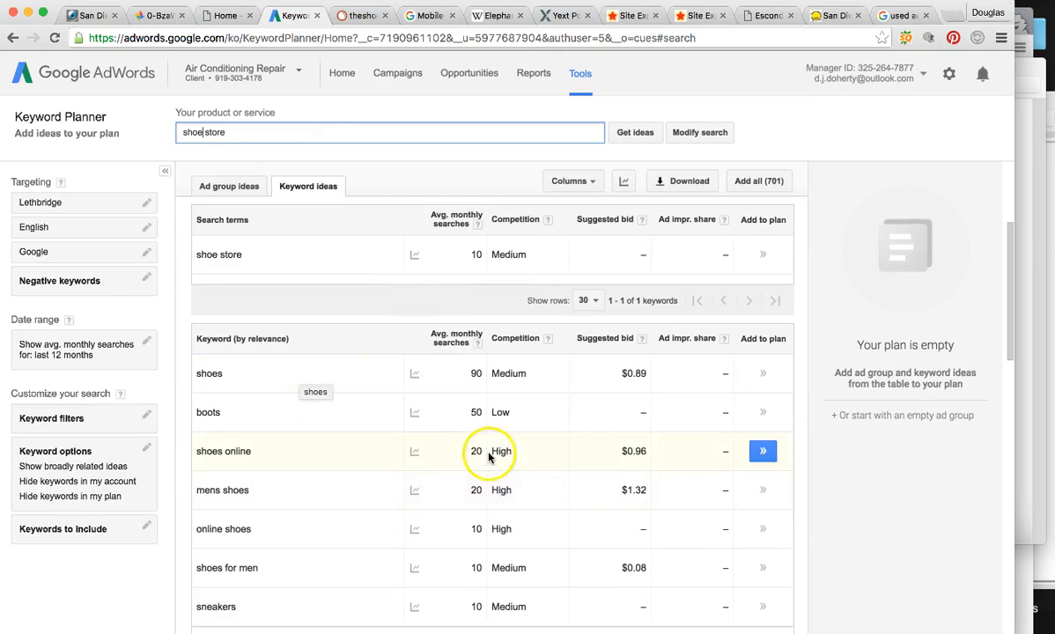
pyautogui.click(623, 181)
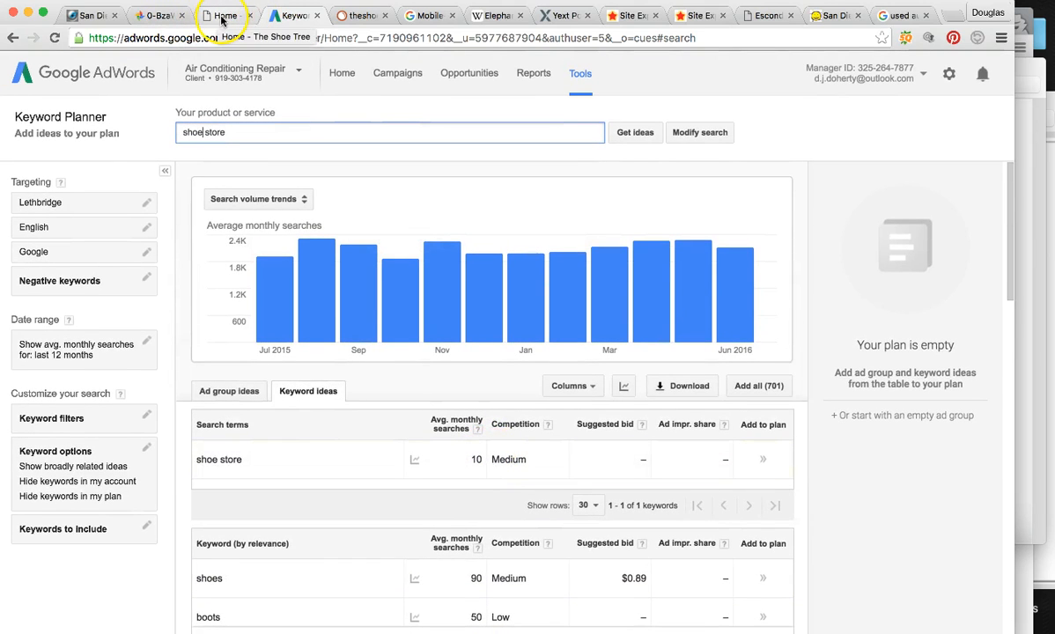
pyautogui.click(436, 15)
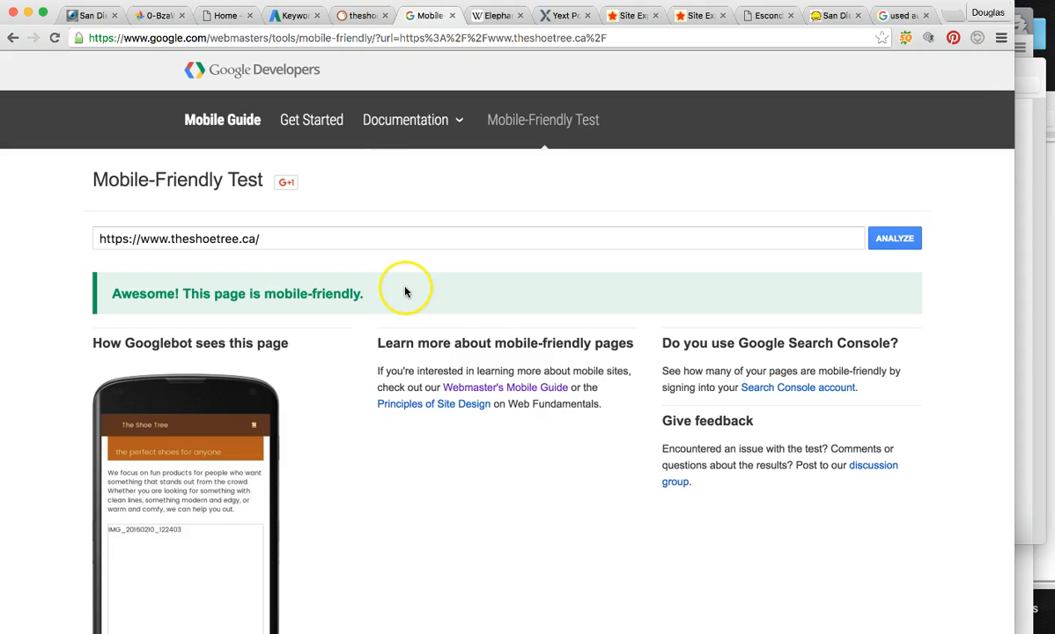
pyautogui.moveTo(431, 16)
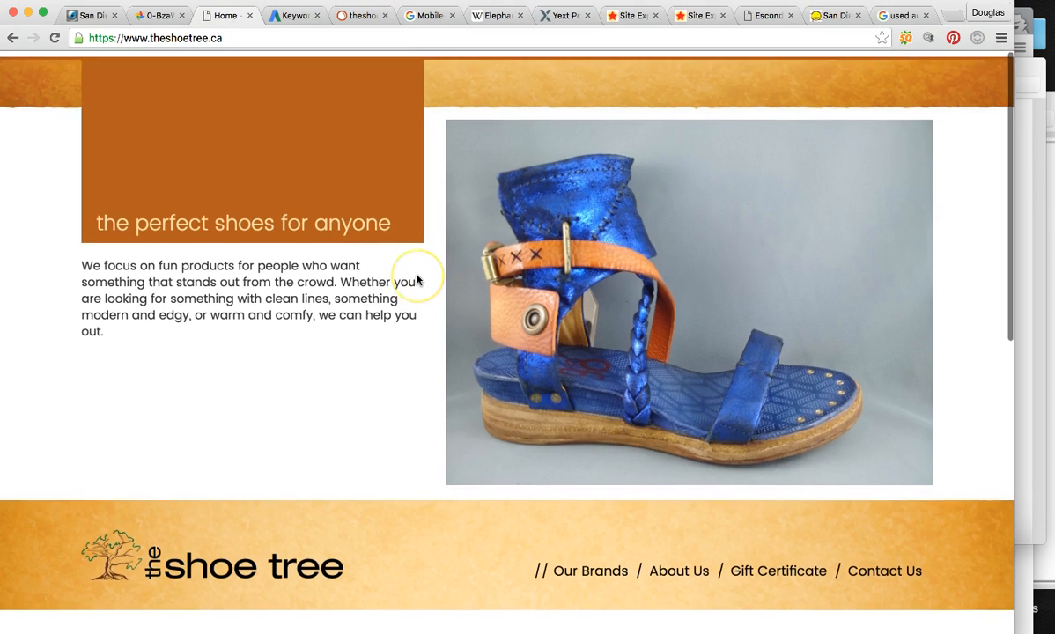
pyautogui.scroll(-3)
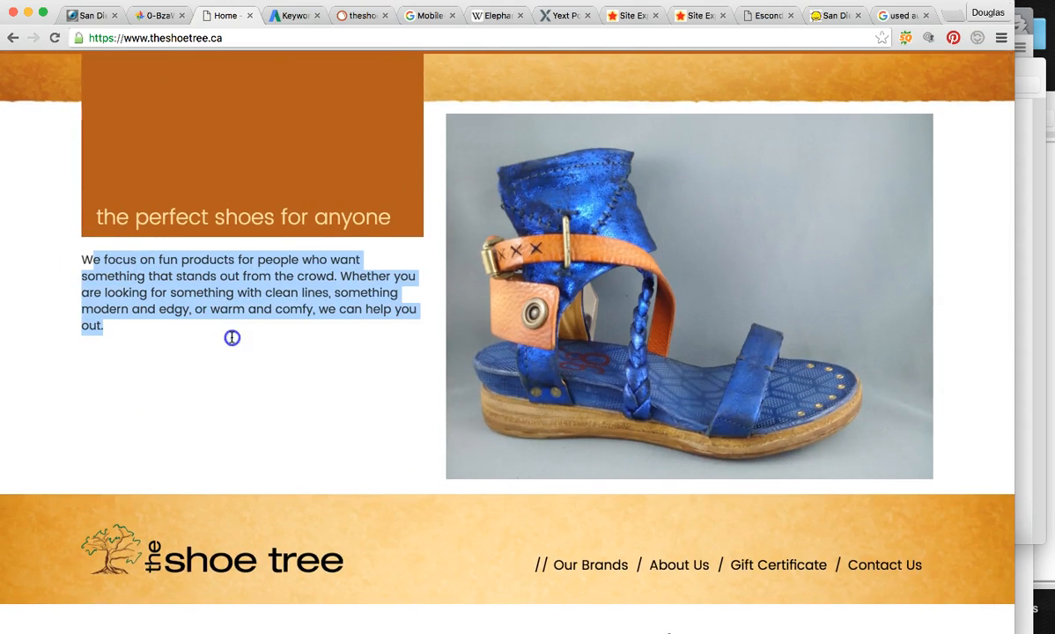
pyautogui.scroll(-3)
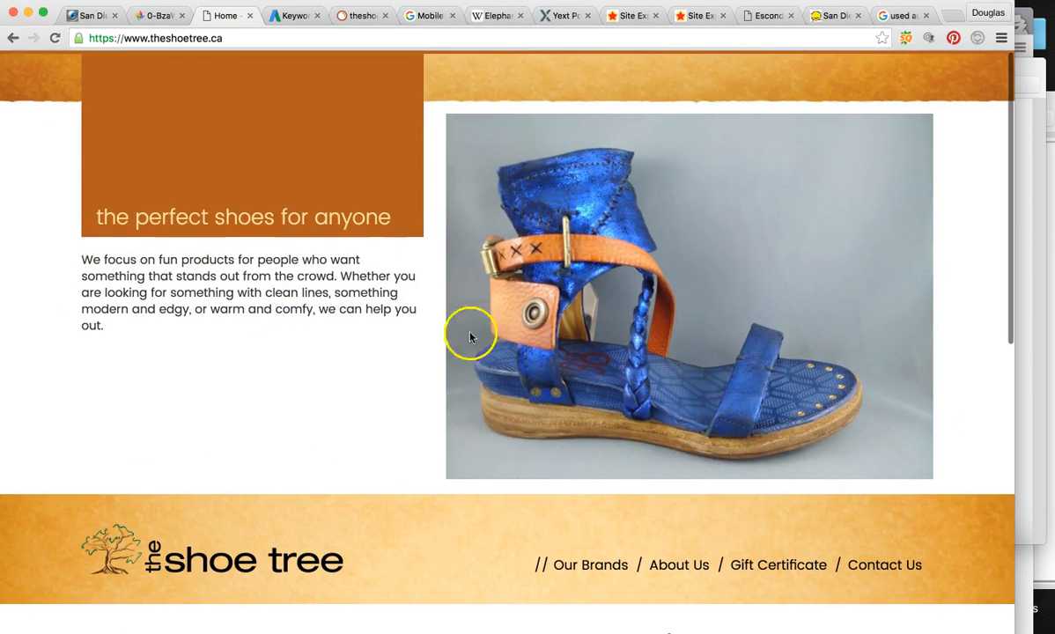
pyautogui.scroll(-3)
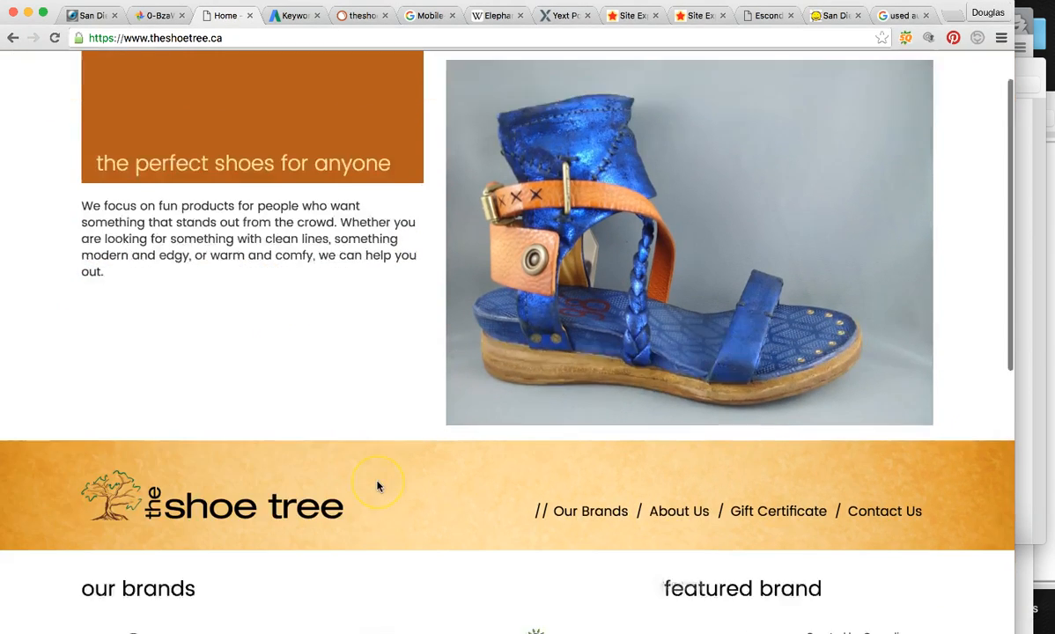
pyautogui.scroll(-3)
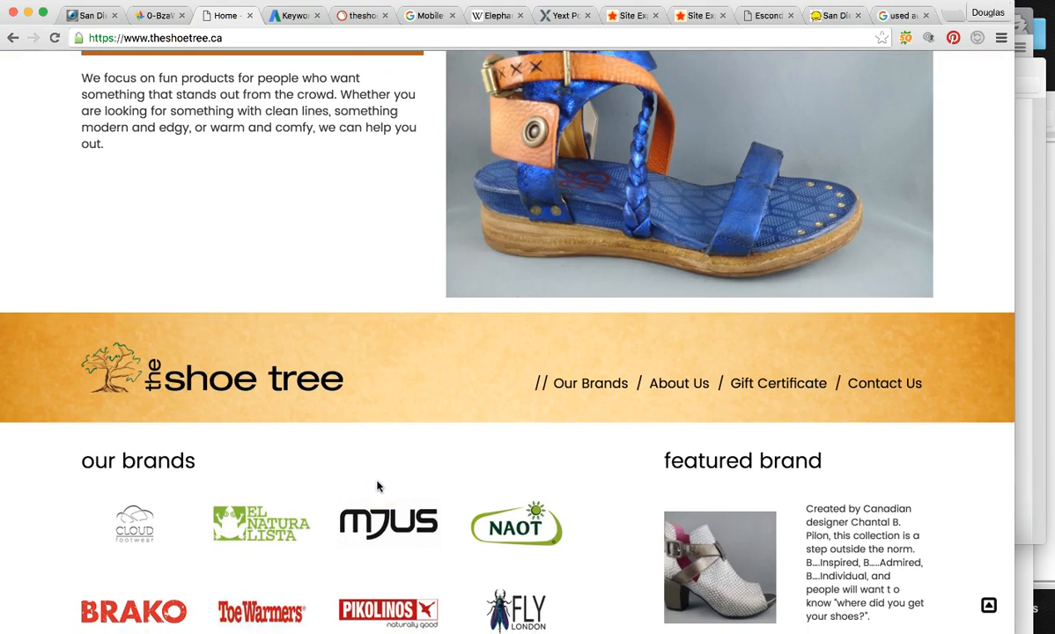
pyautogui.click(313, 15)
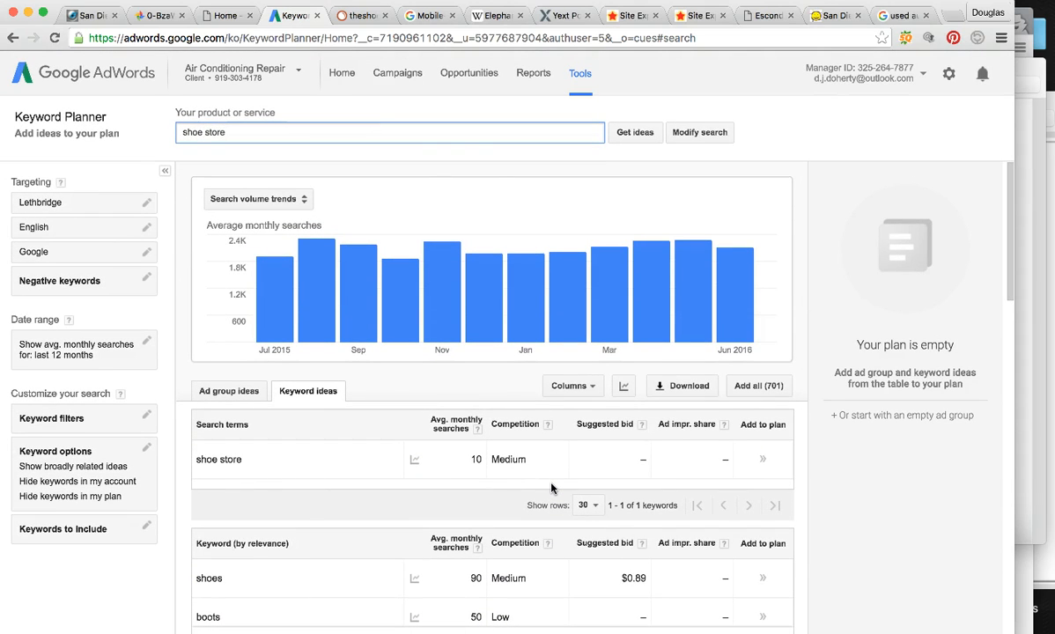
# - Switch to the separate window with Lethbridge shoe store results listing The Shoe Tree
pyautogui.click(237, 16)
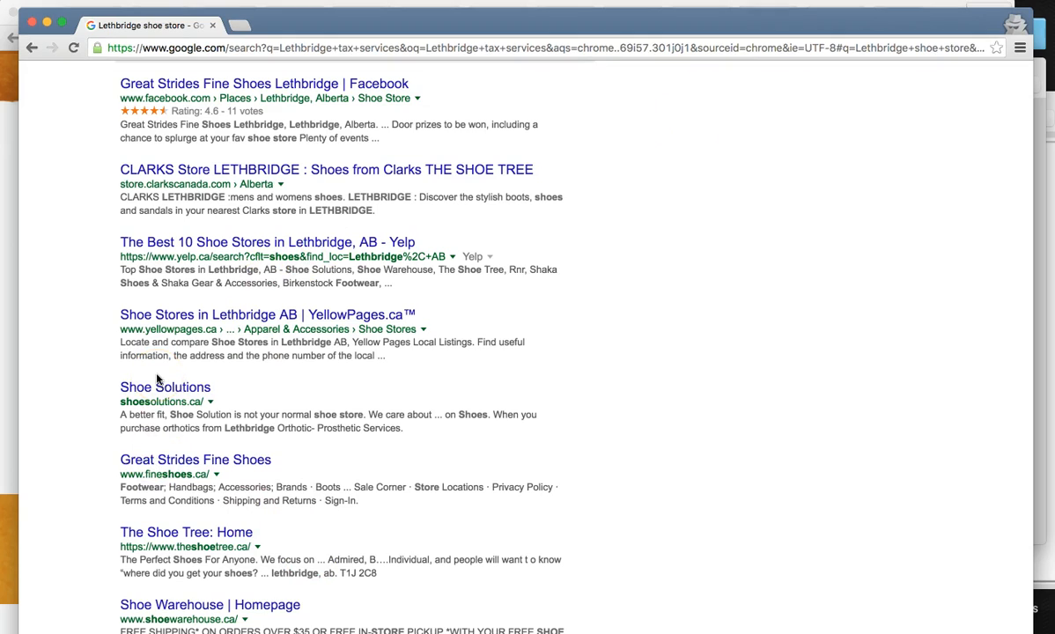
# - Scroll the results down to The Shoe Tree listing below Great Strides Fine Shoes
pyautogui.scroll(-3)
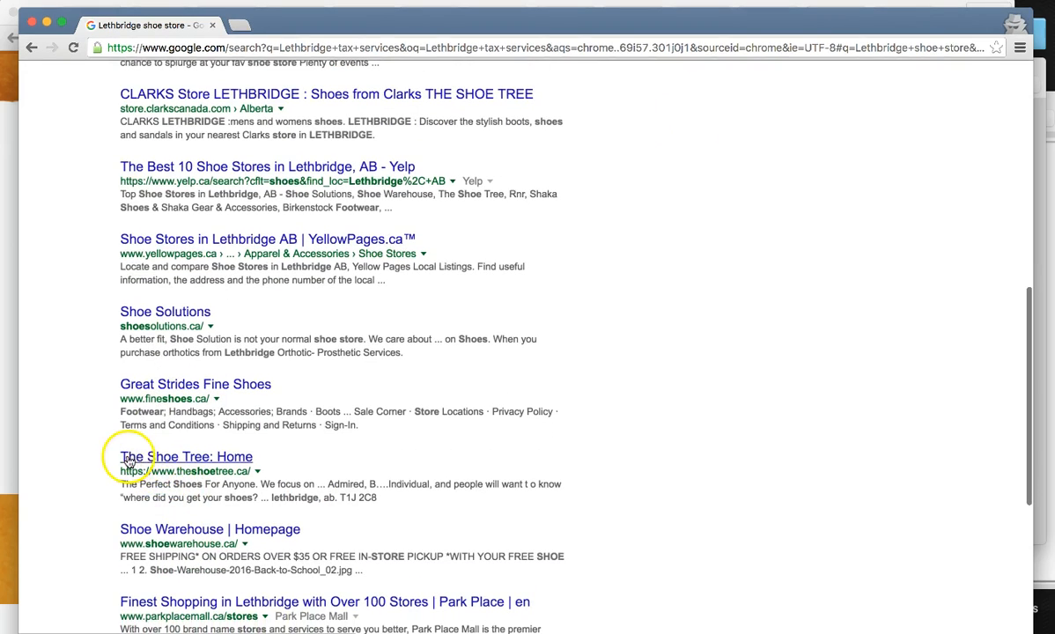
pyautogui.moveTo(218, 472)
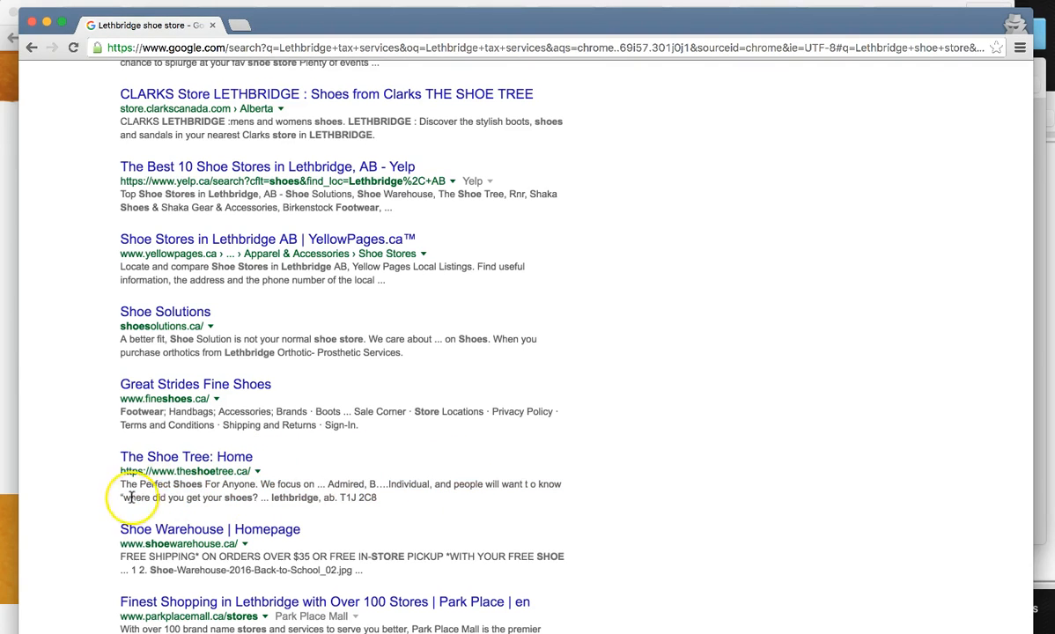
pyautogui.moveTo(543, 501)
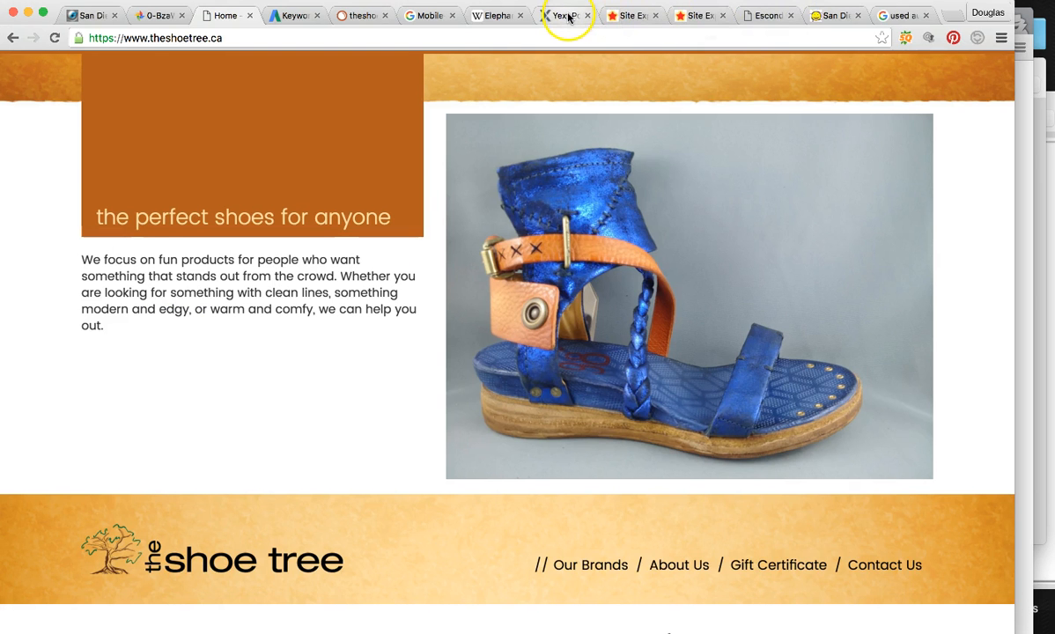
# - Review The Shoe Tree's Yext scan: 61% error rate with wrong addresses, names and phones
pyautogui.click(573, 16)
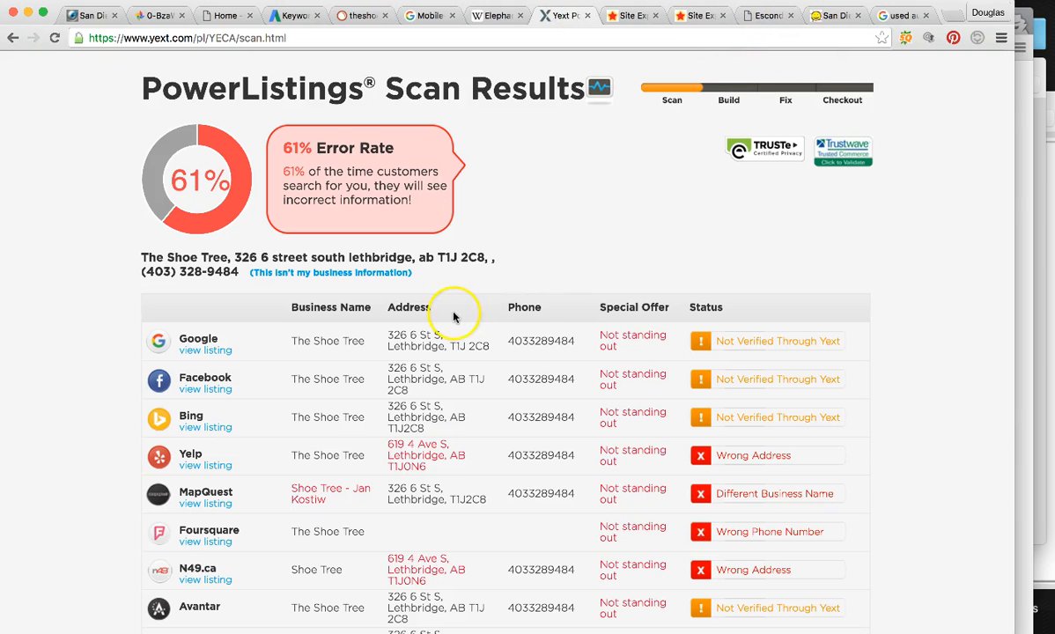
pyautogui.moveTo(454, 317)
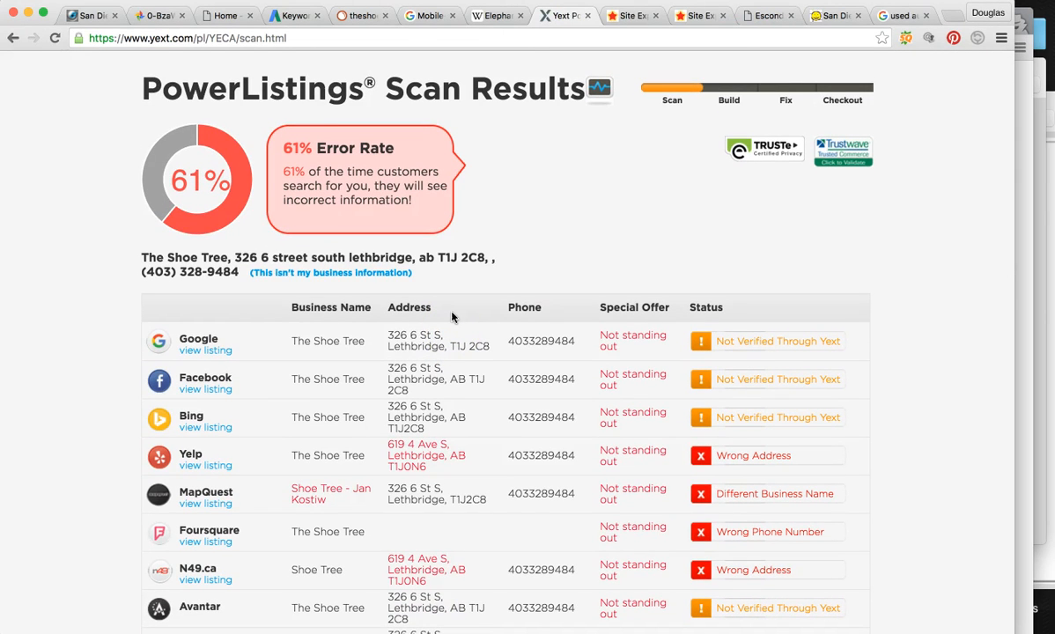
pyautogui.moveTo(144, 153)
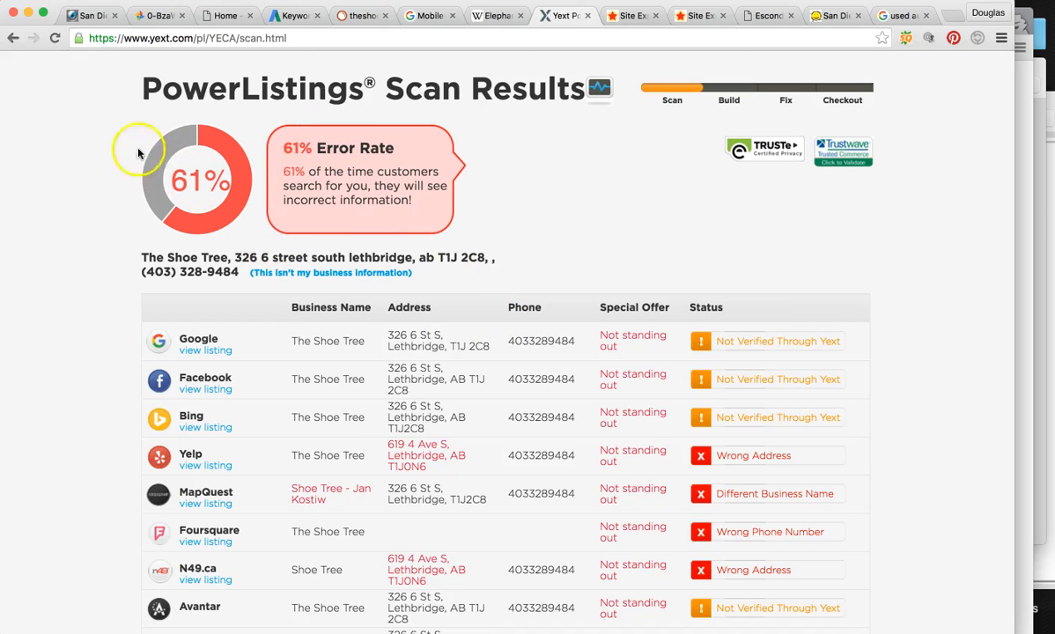
pyautogui.scroll(-3)
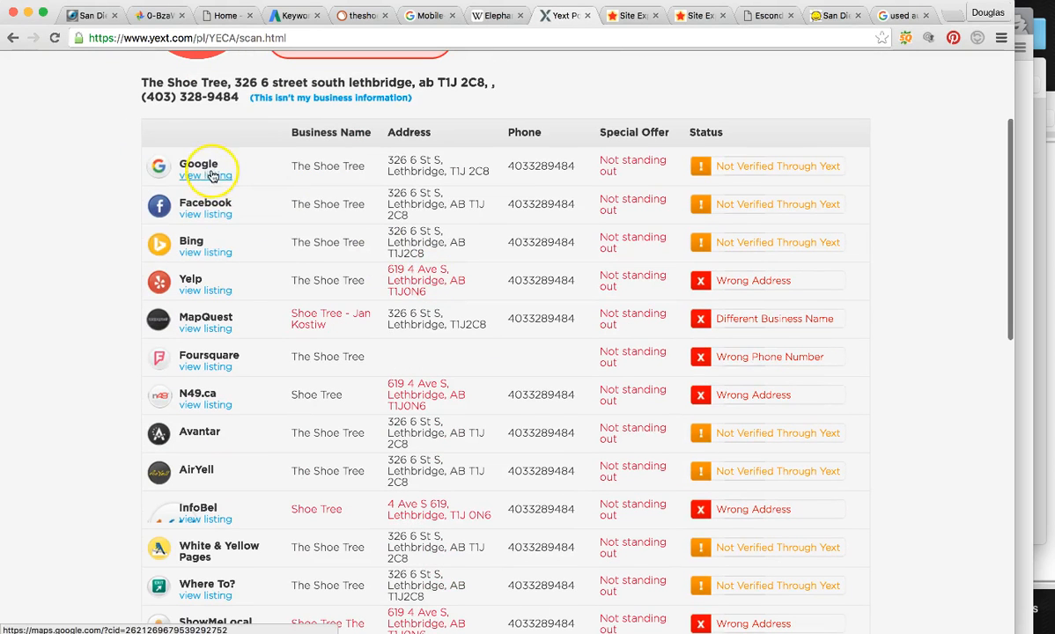
pyautogui.moveTo(313, 130)
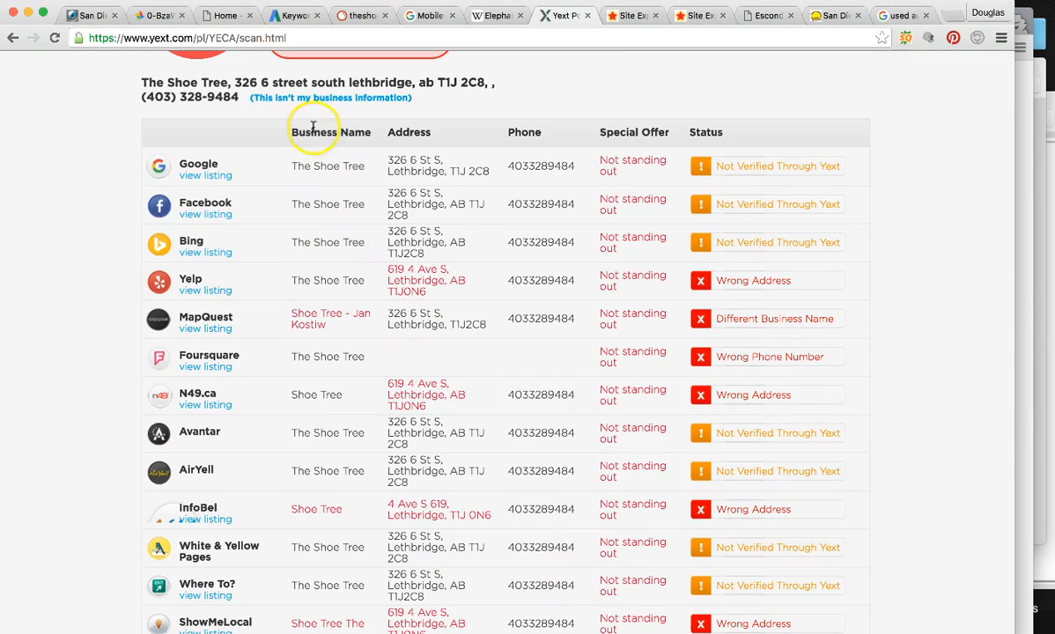
pyautogui.scroll(-3)
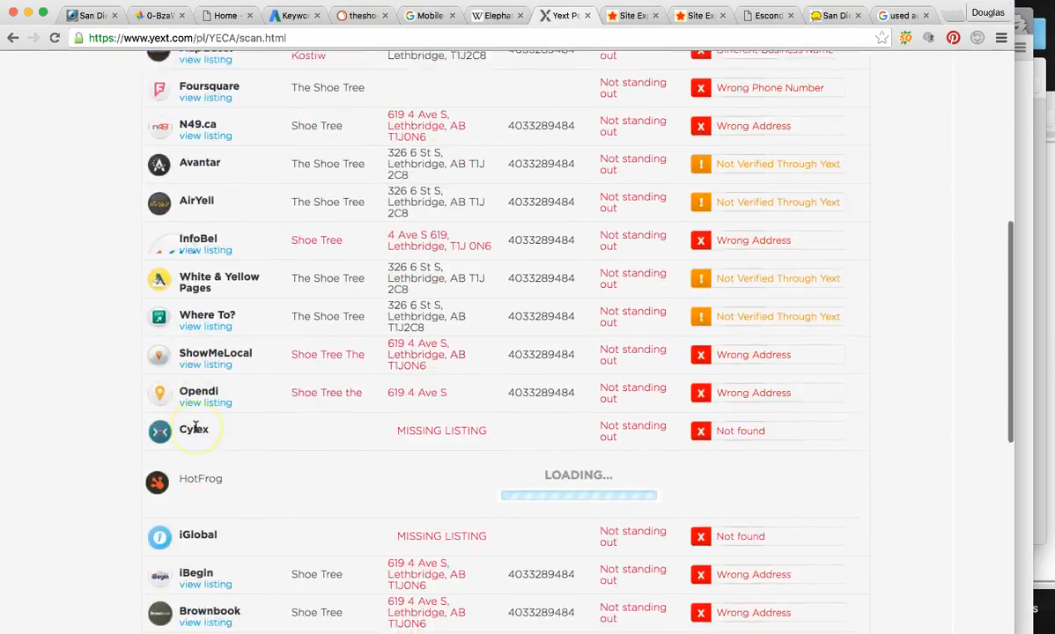
pyautogui.scroll(-3)
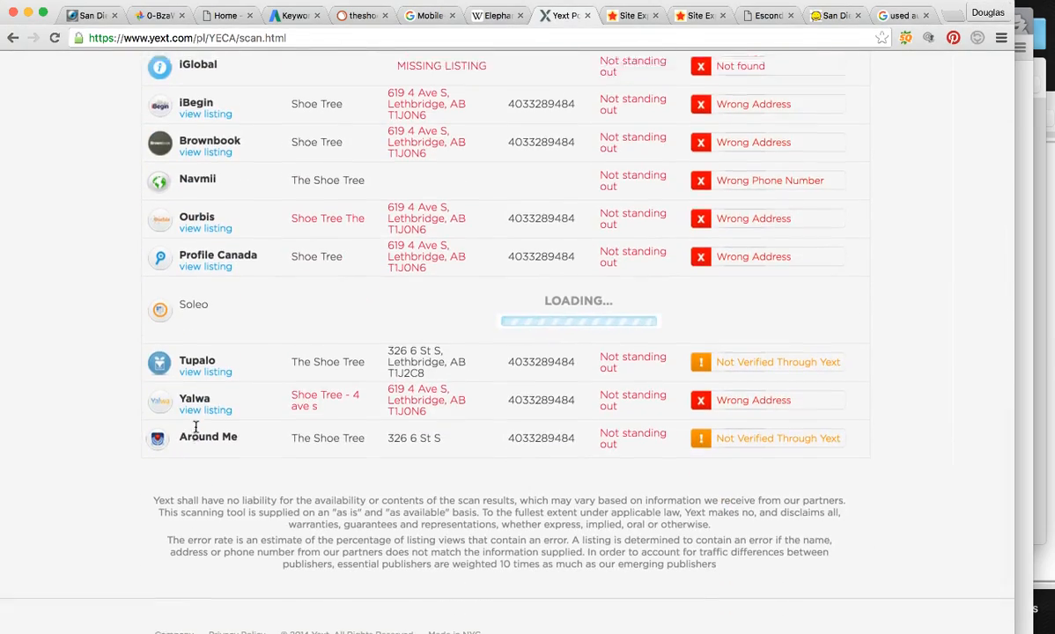
pyautogui.scroll(3)
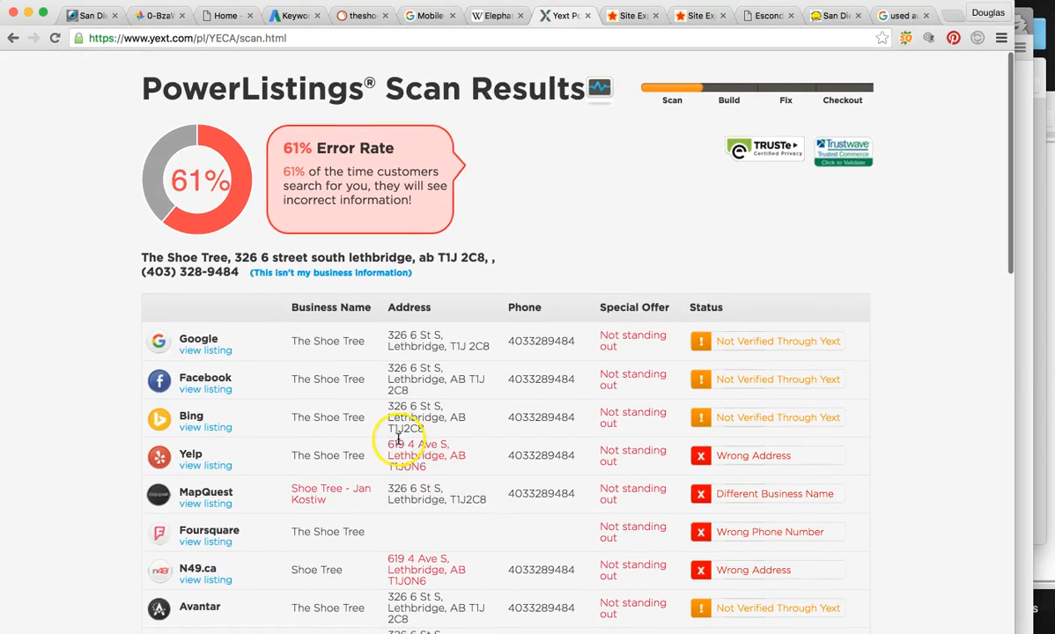
pyautogui.scroll(-3)
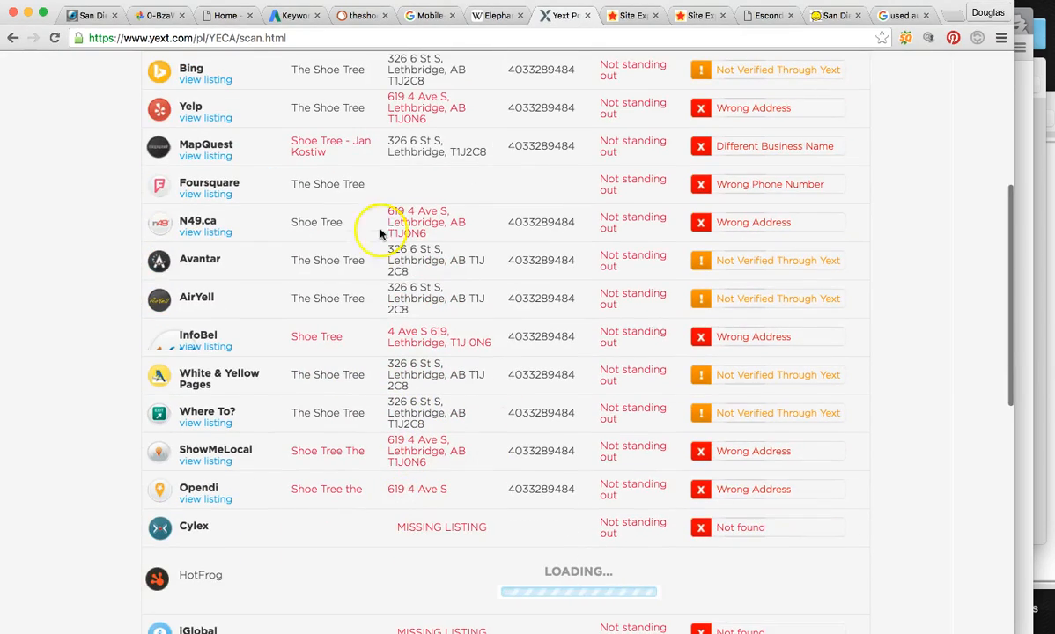
pyautogui.scroll(-3)
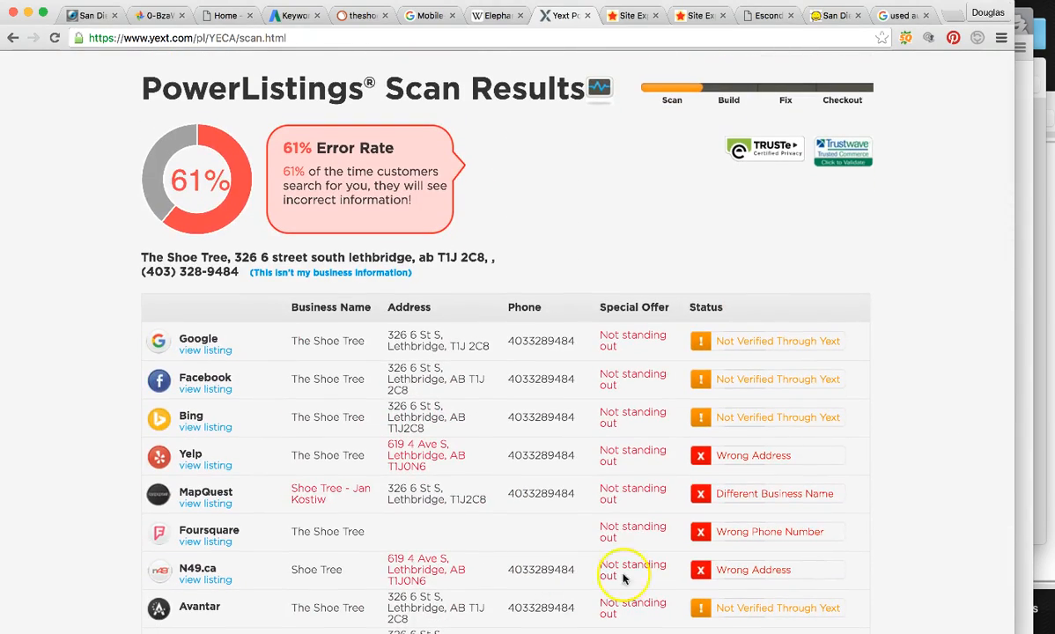
pyautogui.moveTo(553, 139)
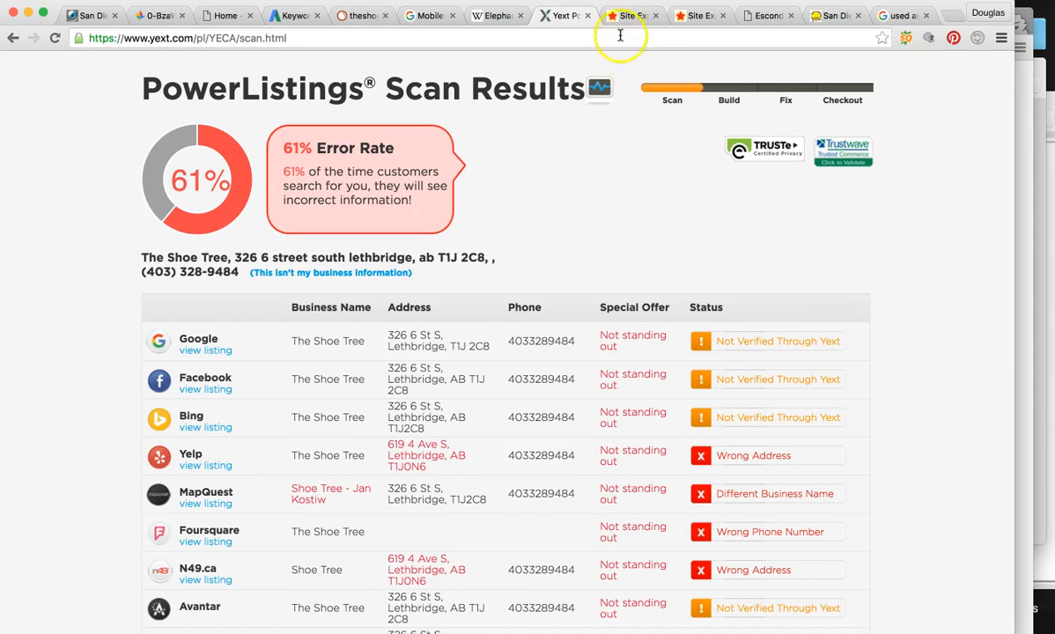
# - Show the Majestic report for theshoetree.ca: Trust Flow 1, Citation Flow 6, 3 backlinks
pyautogui.click(645, 15)
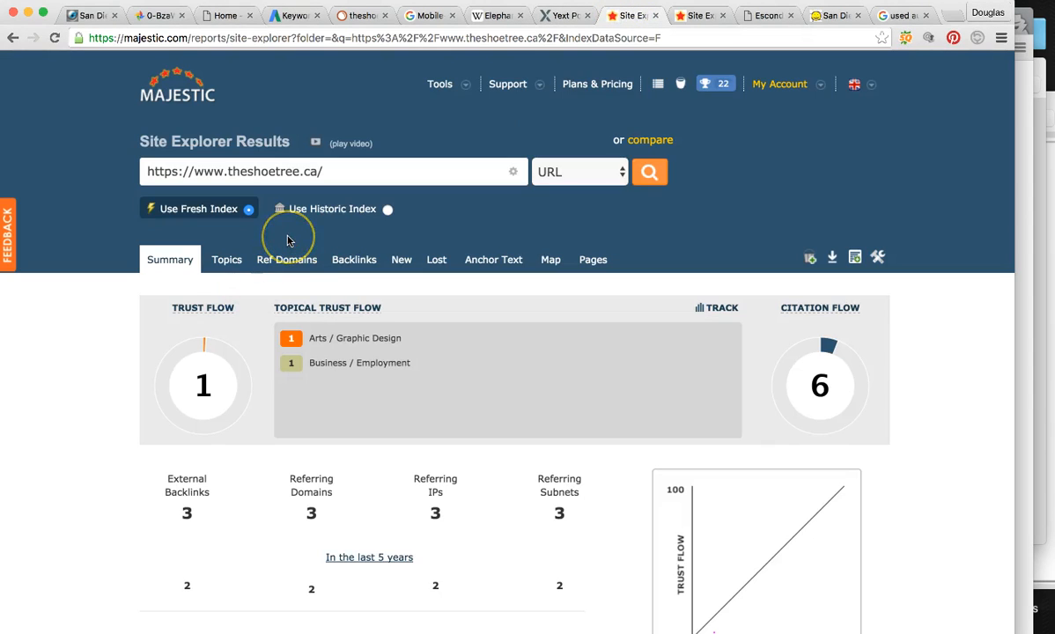
pyautogui.moveTo(344, 470)
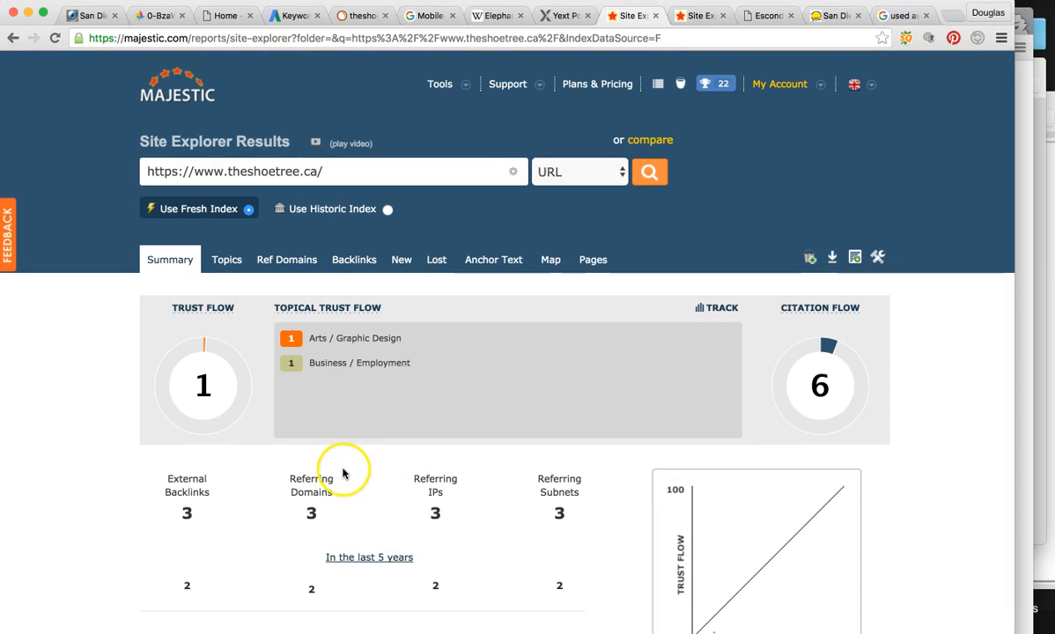
pyautogui.moveTo(165, 321)
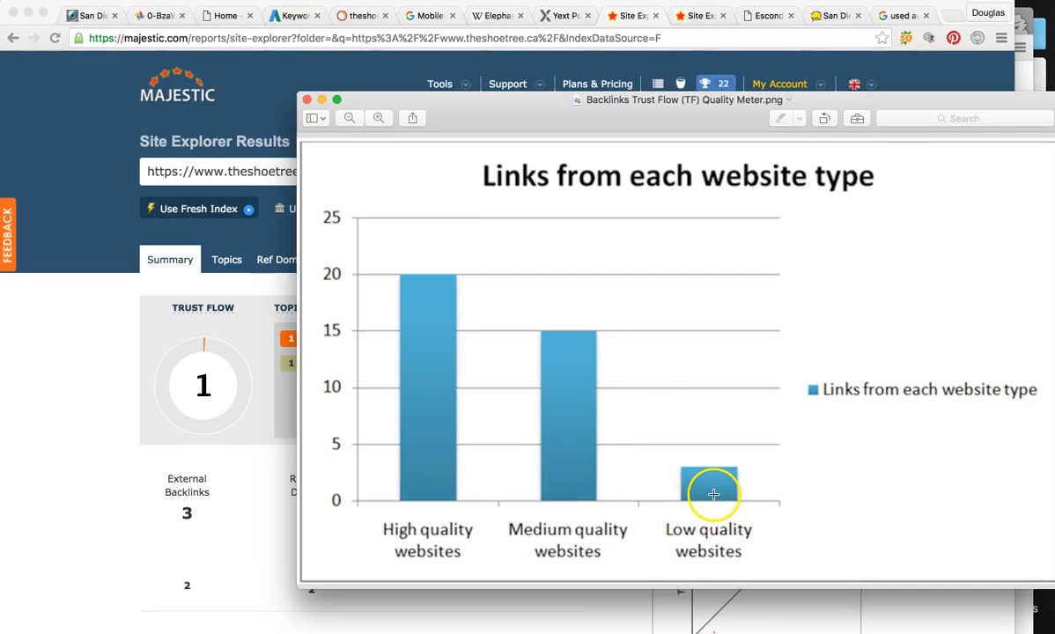
pyautogui.moveTo(689, 486)
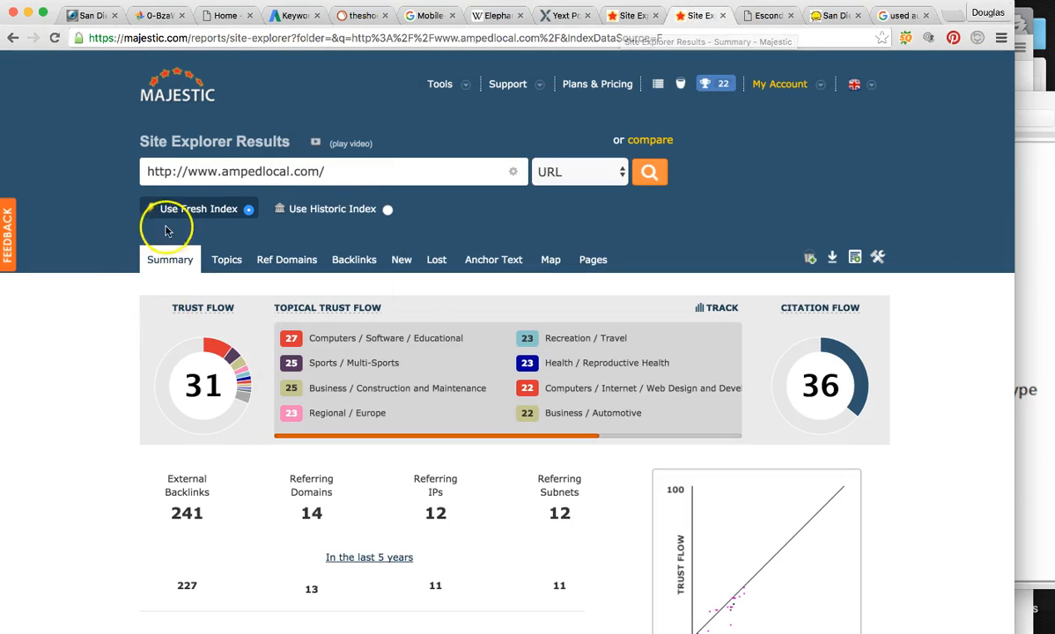
# - Review ampedlocal.com's Majestic summary: Trust Flow 31, Citation Flow 36, 241 backlinks
pyautogui.click(333, 171)
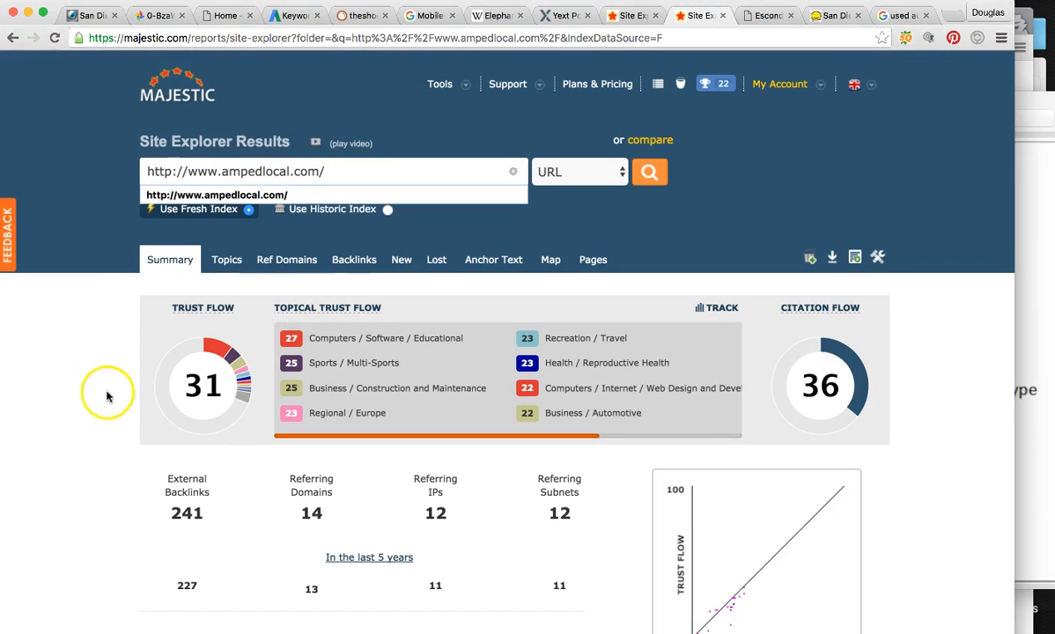
pyautogui.scroll(-3)
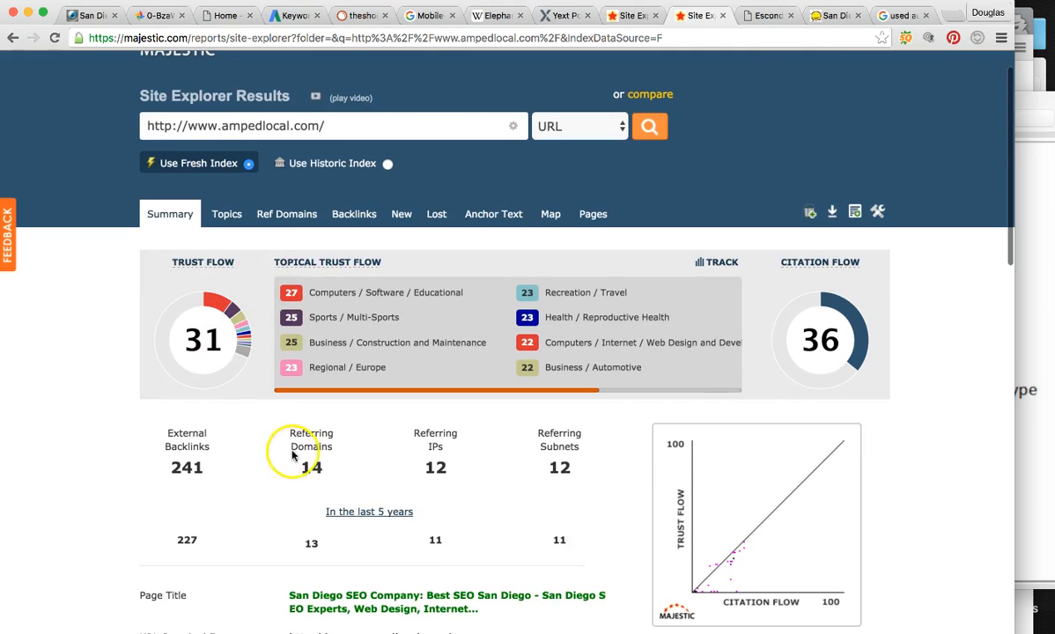
pyautogui.moveTo(228, 297)
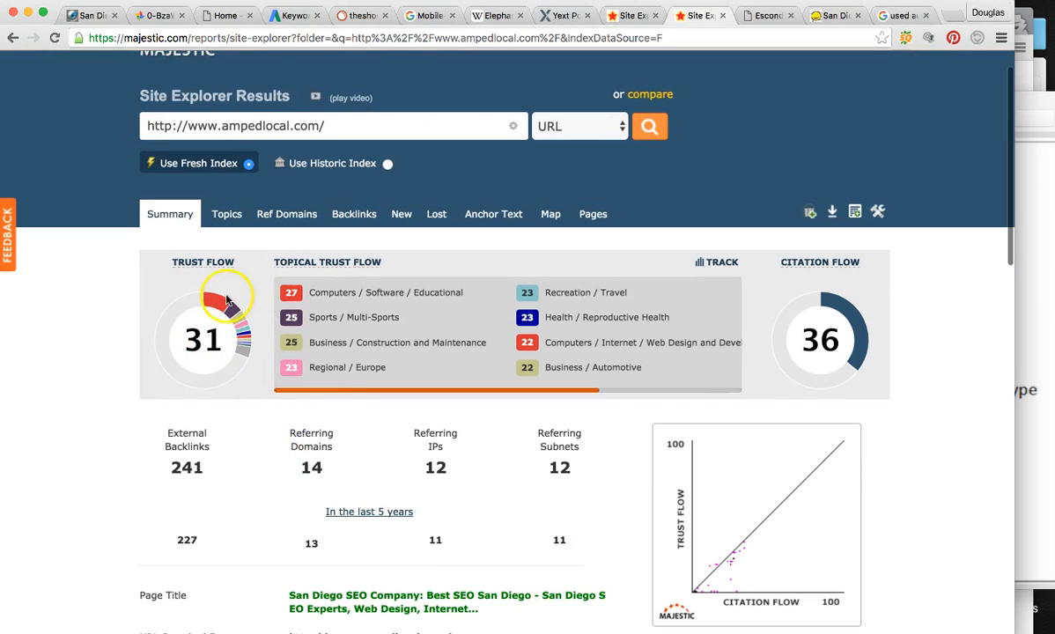
pyautogui.moveTo(1043, 106)
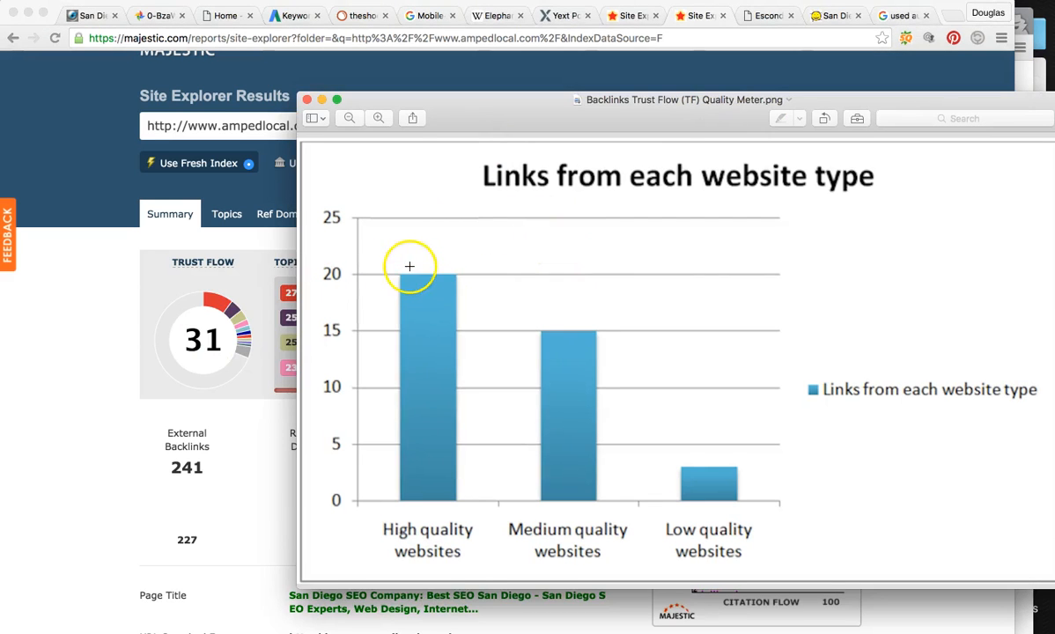
pyautogui.moveTo(269, 326)
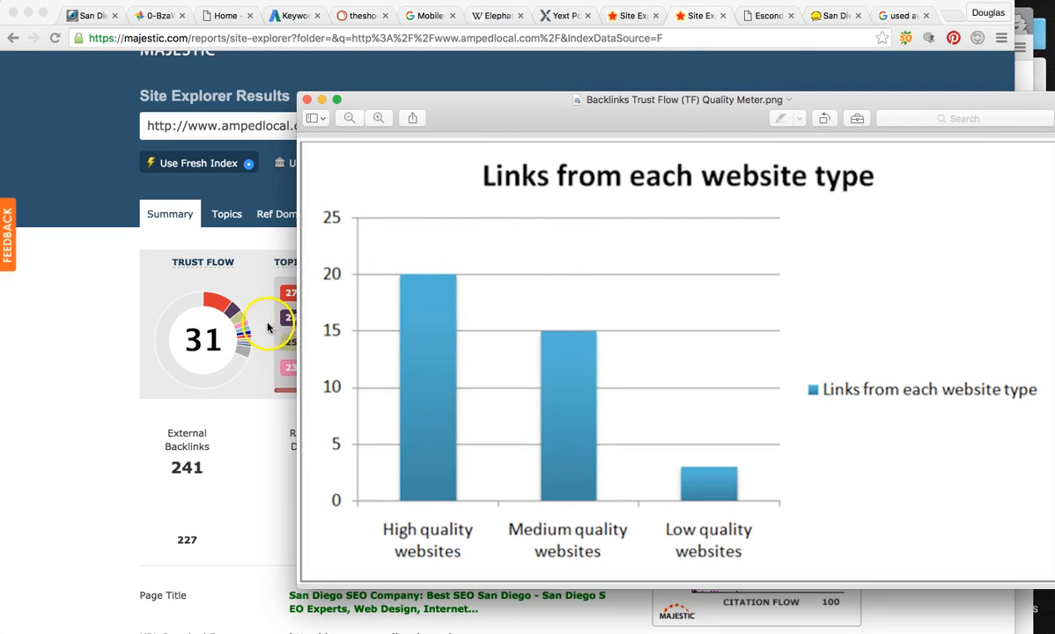
pyautogui.moveTo(357, 257)
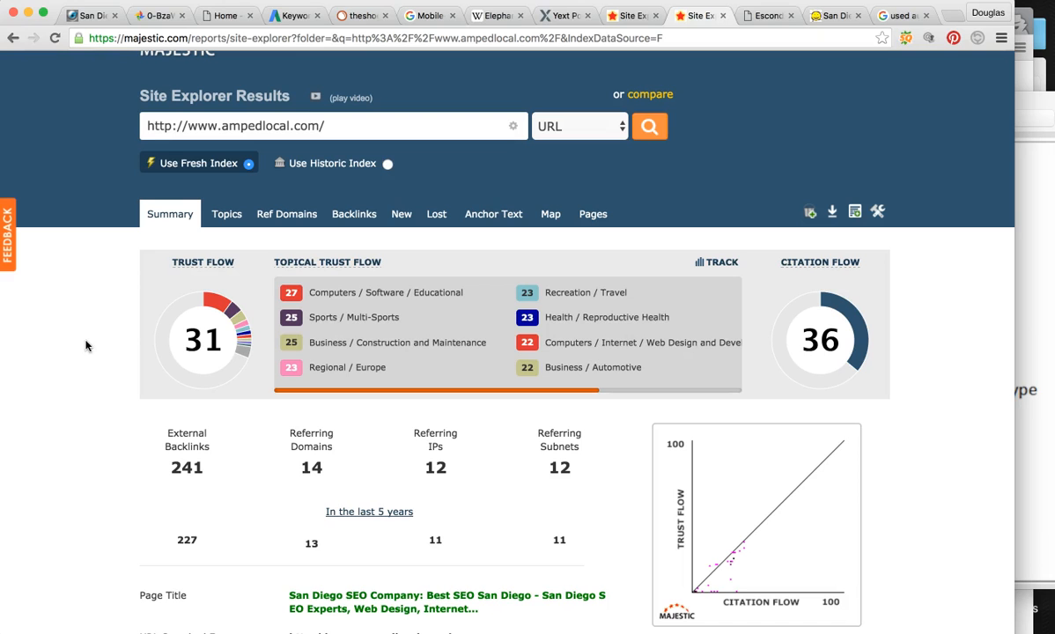
pyautogui.moveTo(351, 95)
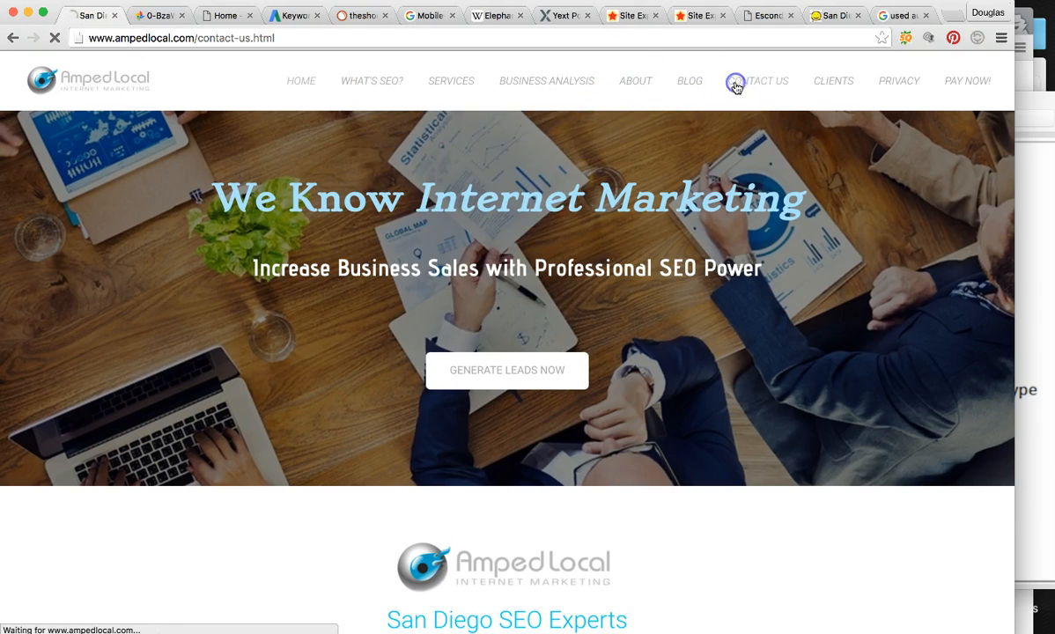
# - Go to Amped Local's Contact Us page with its enquiry form, phone and office address
pyautogui.click(737, 80)
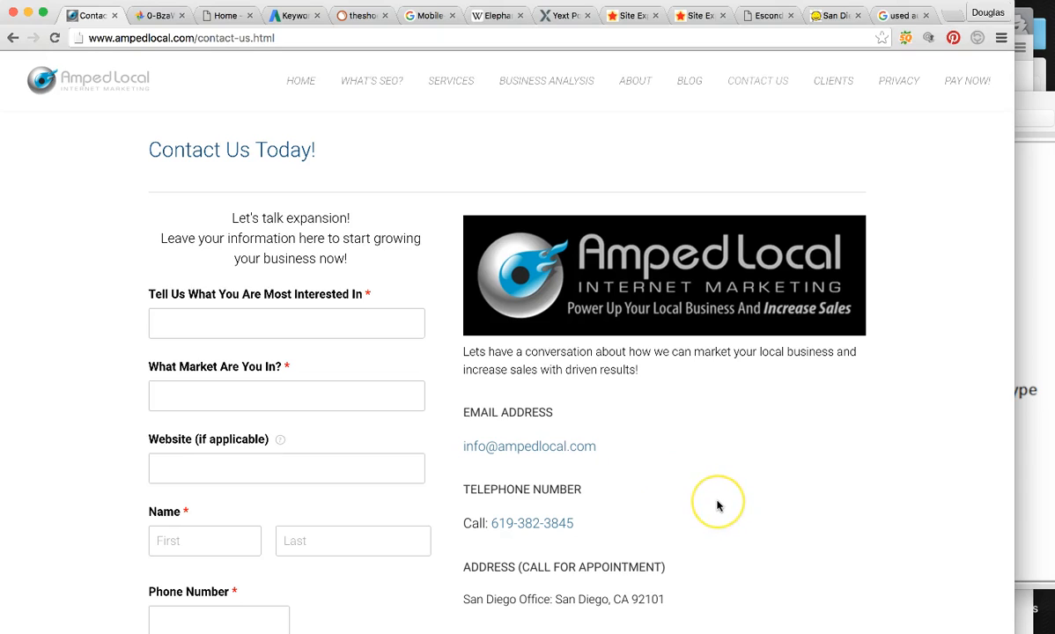
pyautogui.moveTo(716, 508)
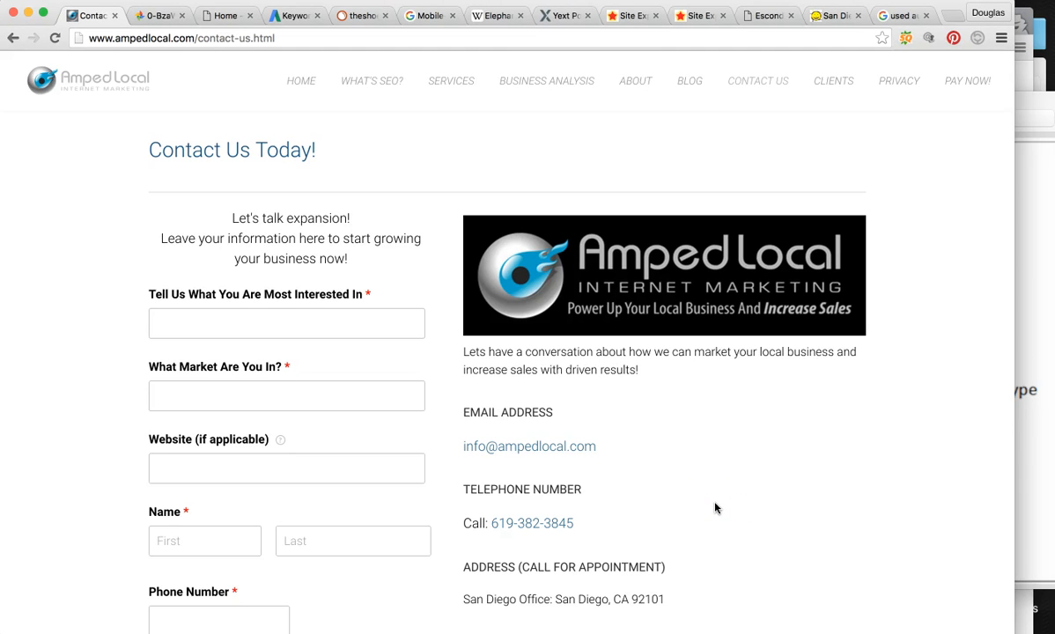